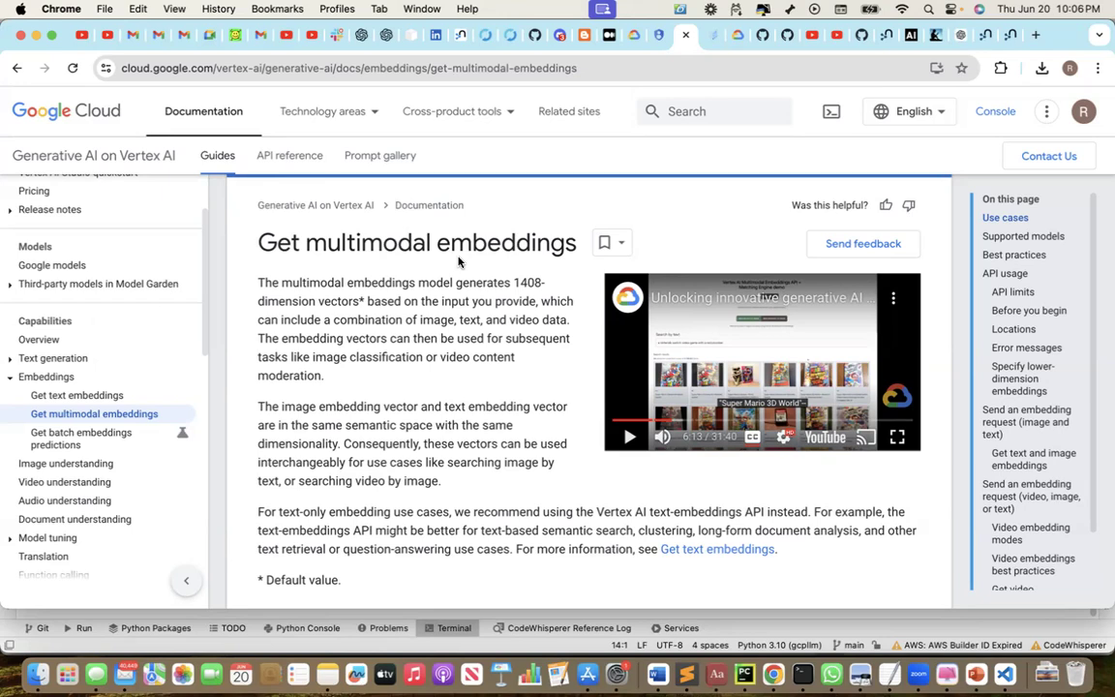
{"action": "mouse_move", "coordinate": [324, 289]}
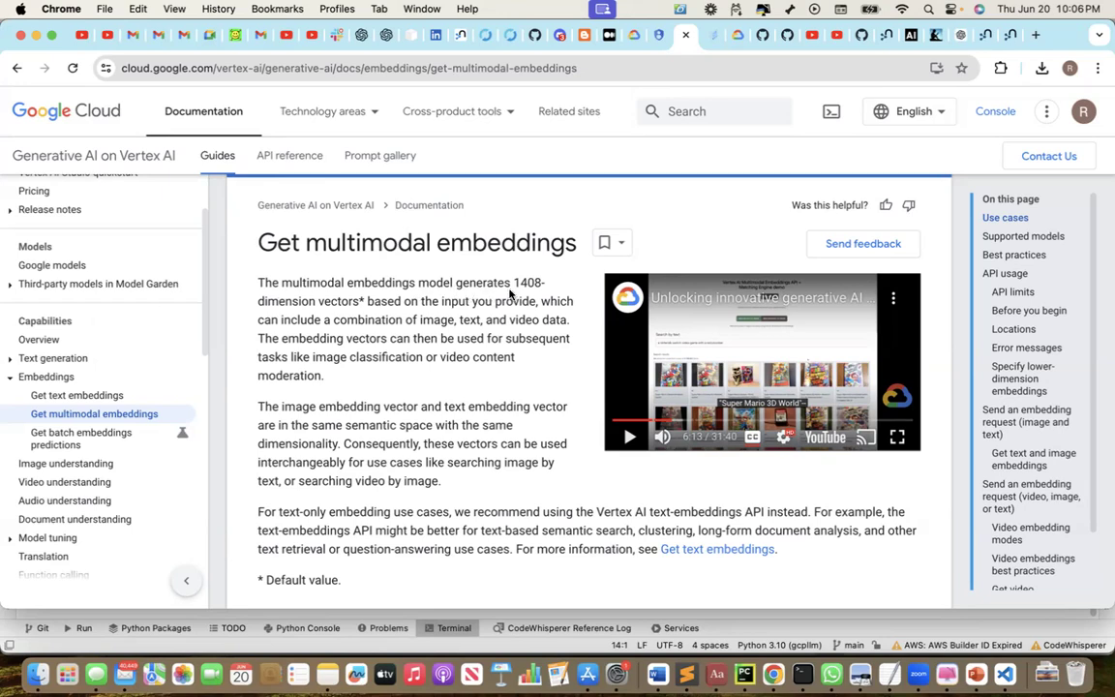
{"action": "mouse_move", "coordinate": [298, 306]}
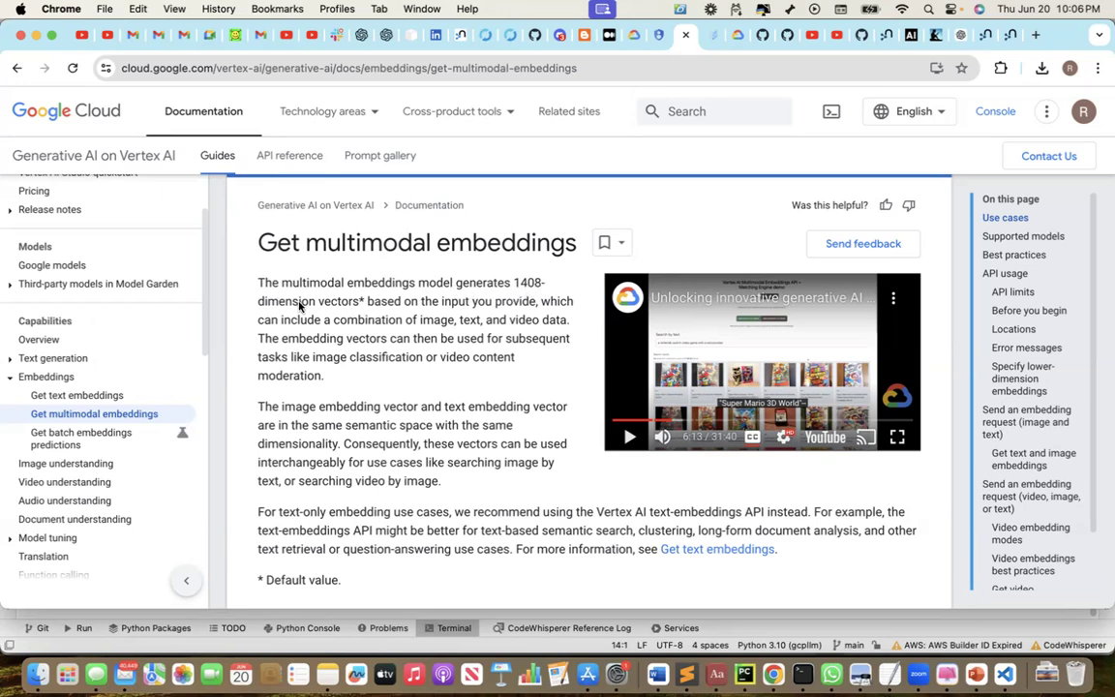
{"action": "mouse_move", "coordinate": [511, 307]}
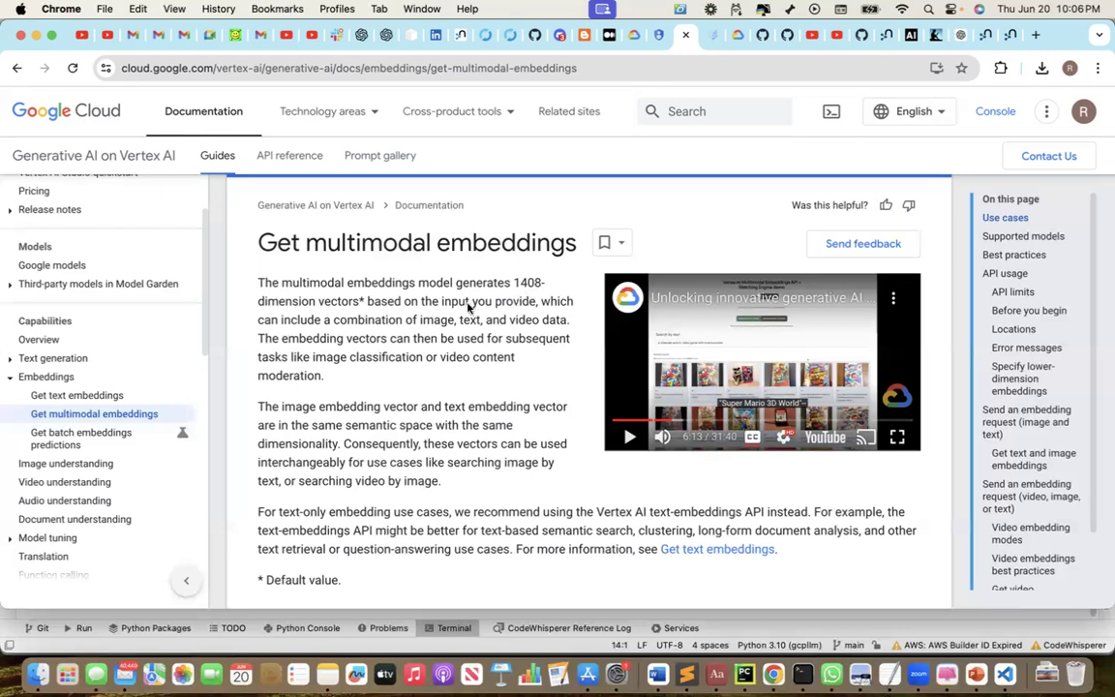
{"action": "mouse_move", "coordinate": [357, 301]}
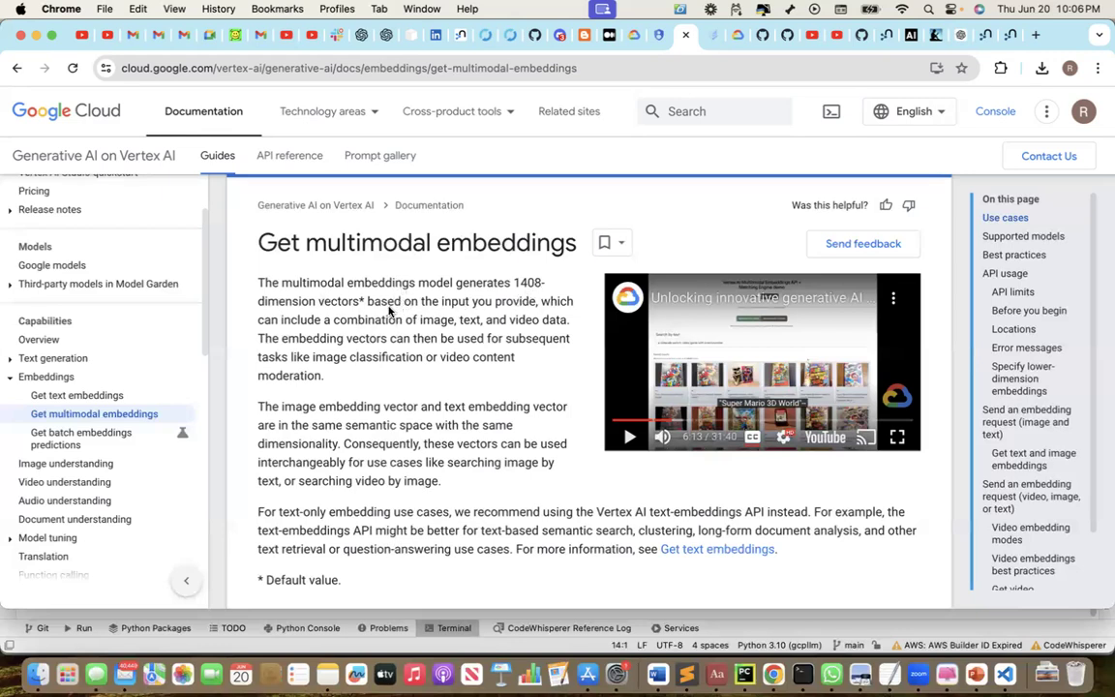
{"action": "mouse_move", "coordinate": [496, 312]}
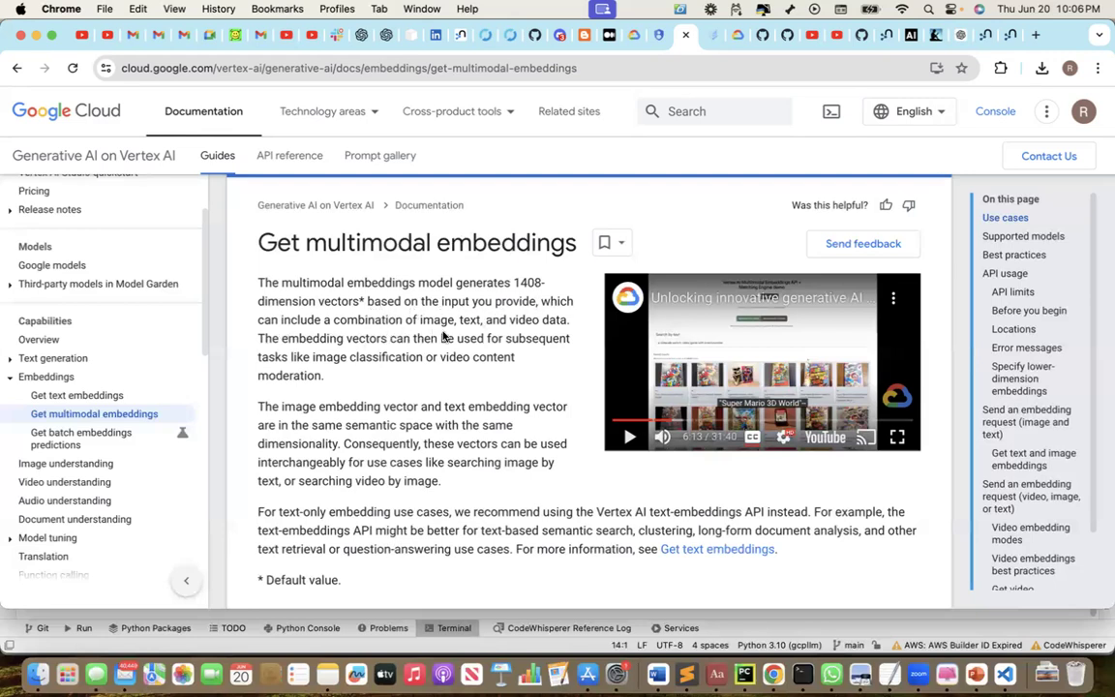
{"action": "mouse_move", "coordinate": [308, 352]}
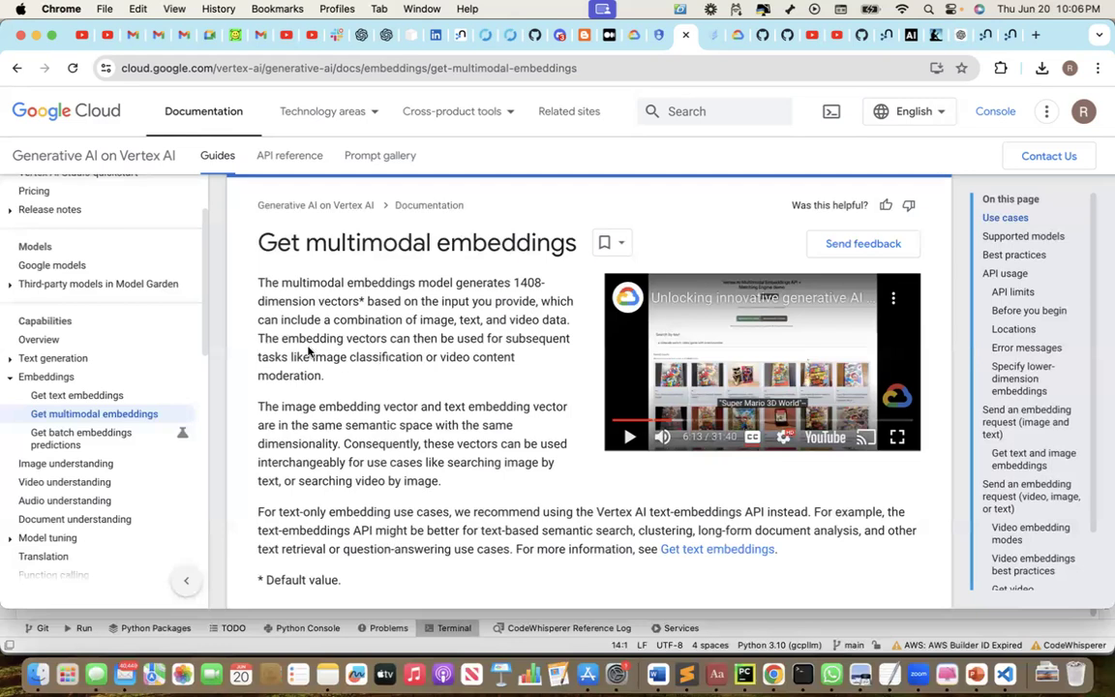
{"action": "mouse_move", "coordinate": [507, 347]}
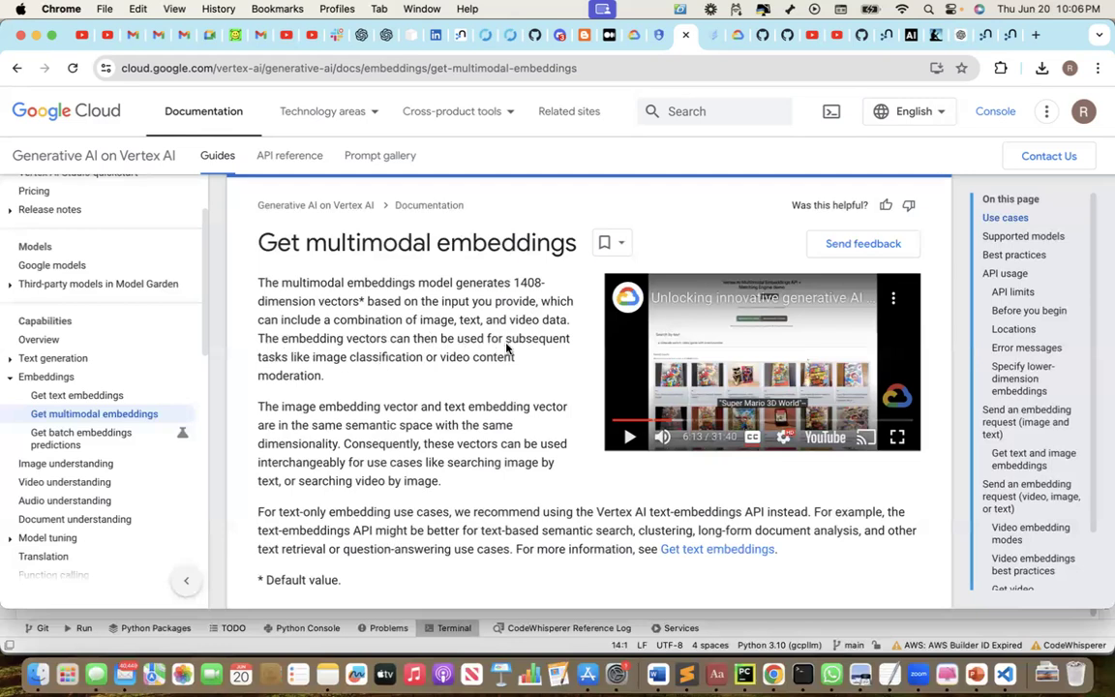
Read down the Vertex AI guide through Use cases, Supported models, Best practices and API limits
{"action": "scroll", "scroll_direction": "down", "scroll_amount": 3}
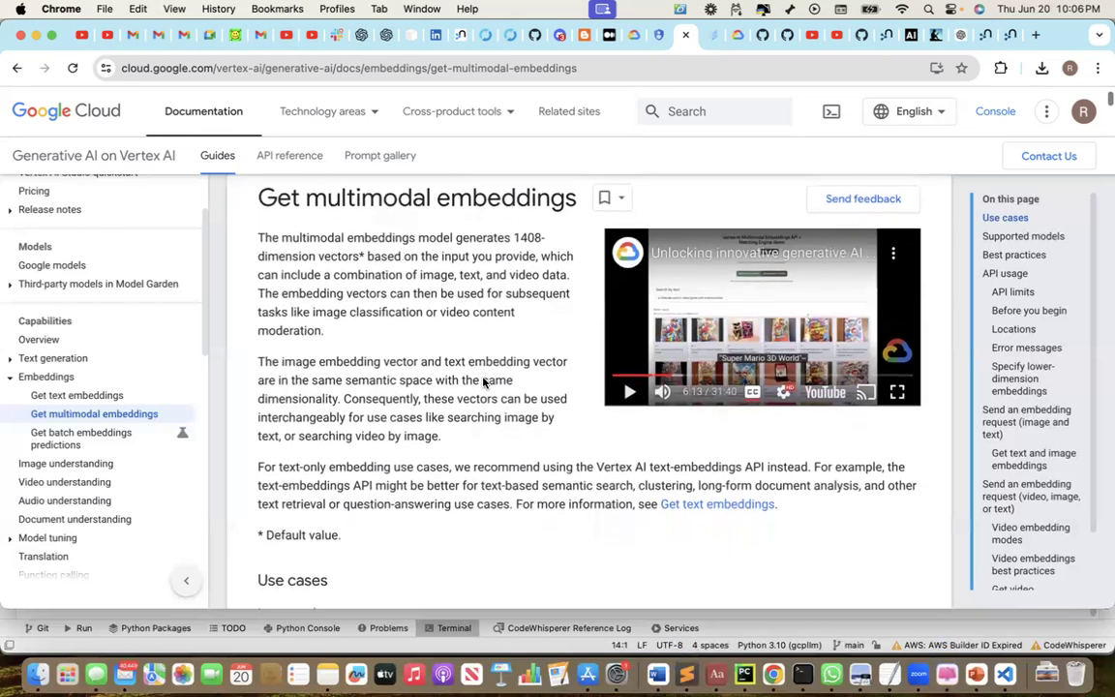
{"action": "mouse_move", "coordinate": [294, 340]}
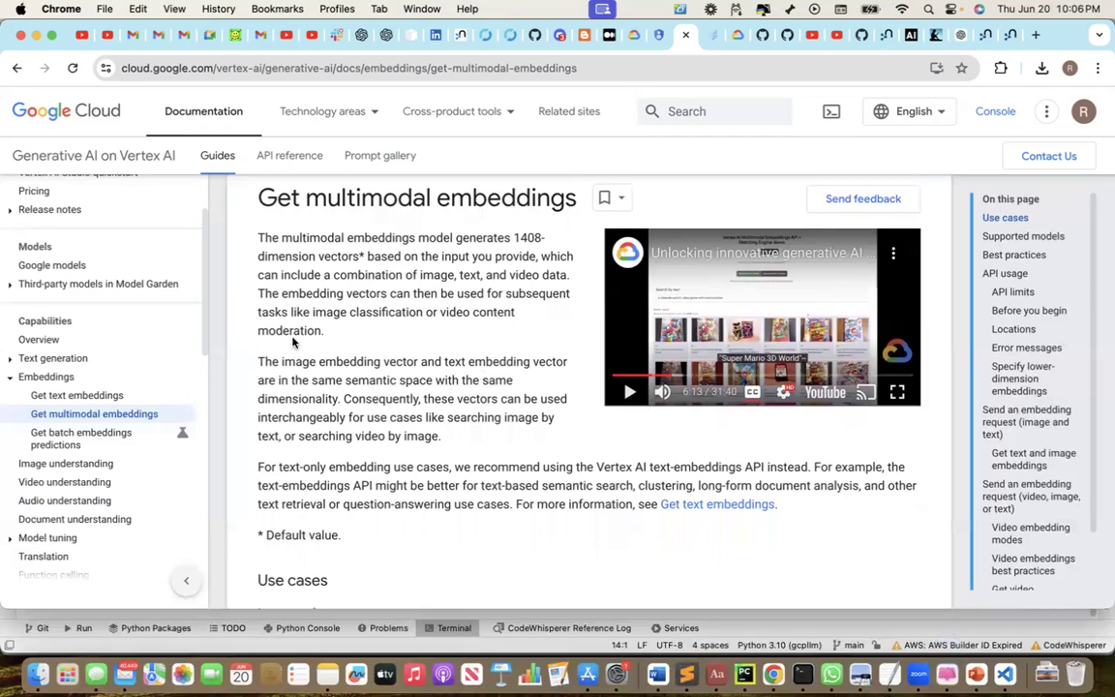
{"action": "mouse_move", "coordinate": [370, 374]}
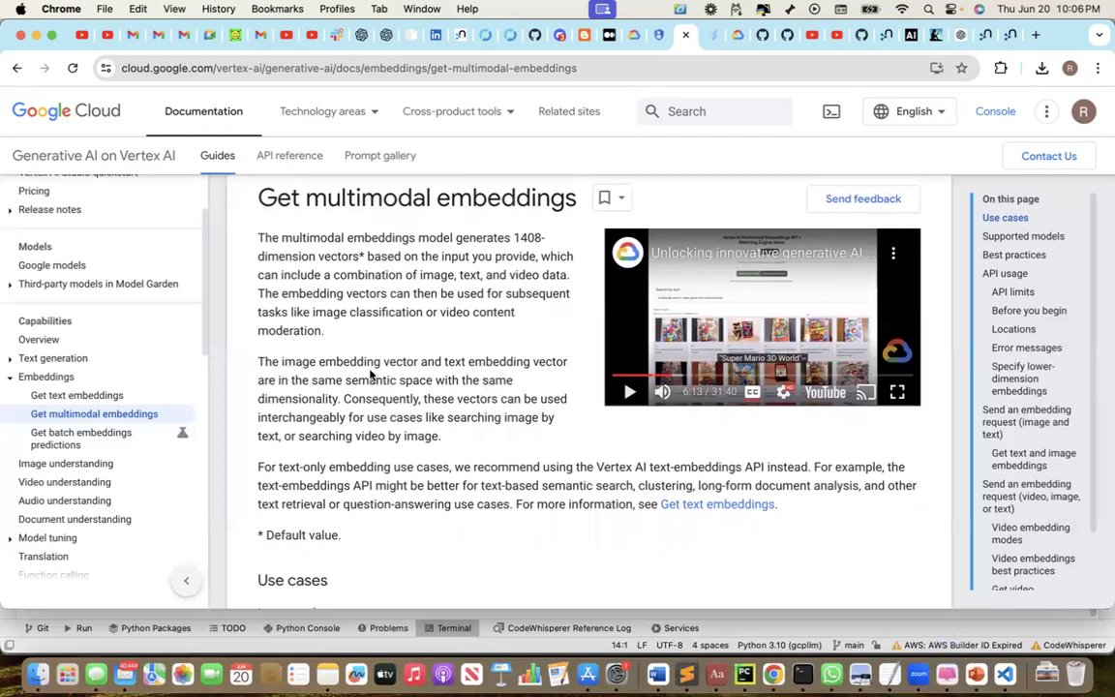
{"action": "mouse_move", "coordinate": [542, 374]}
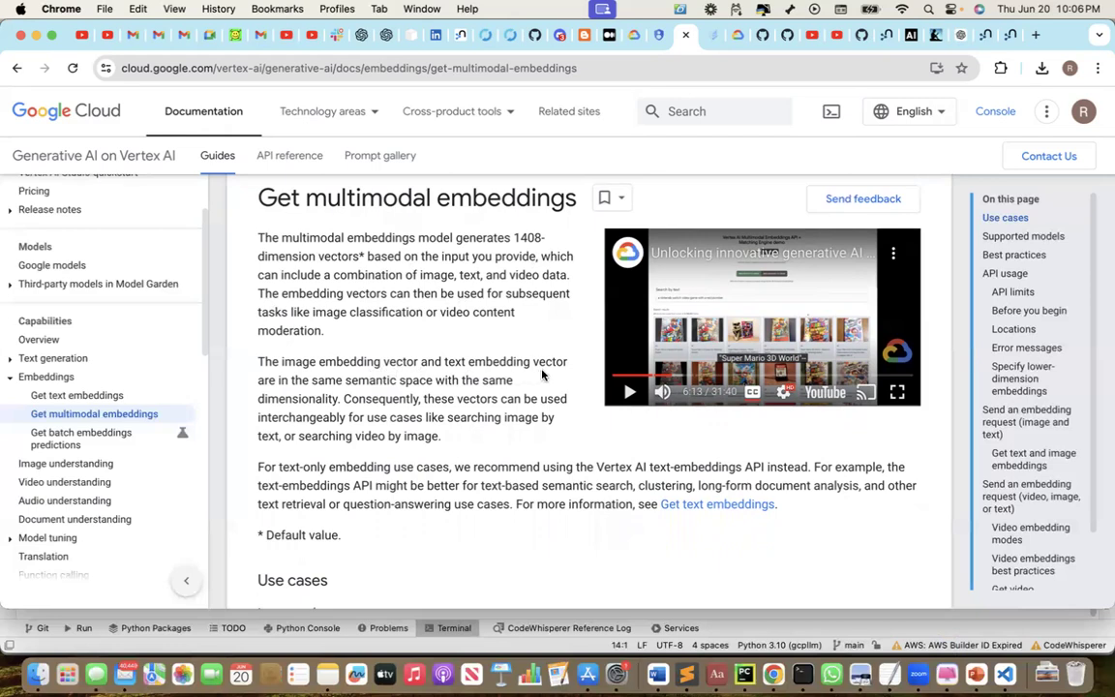
{"action": "mouse_move", "coordinate": [421, 396]}
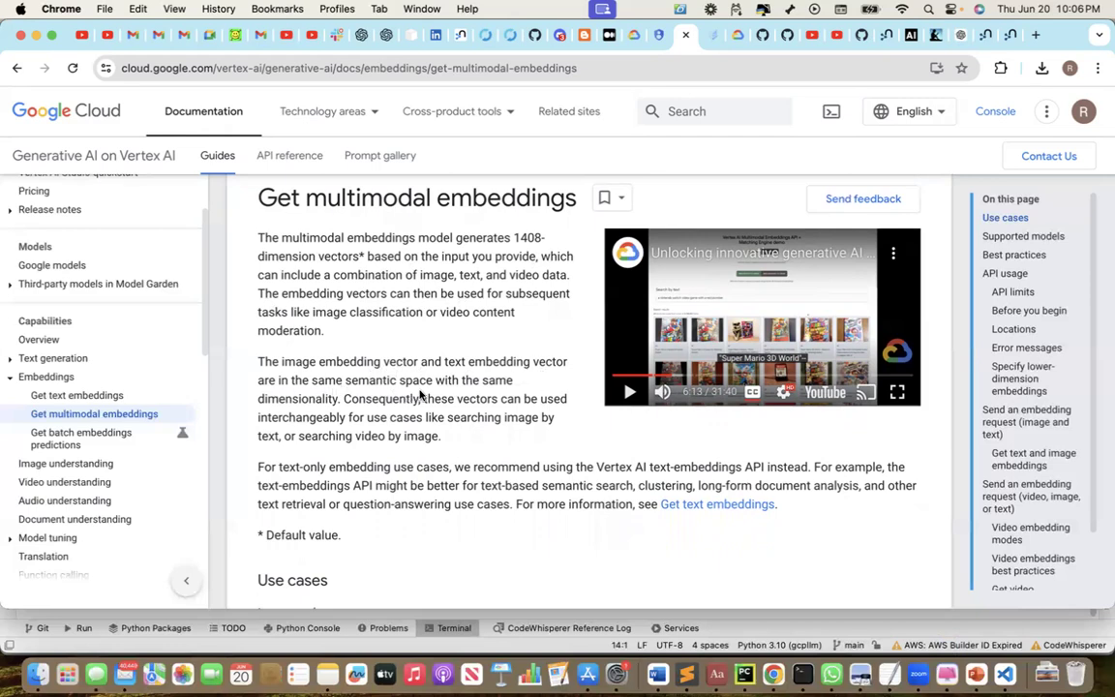
{"action": "mouse_move", "coordinate": [297, 409]}
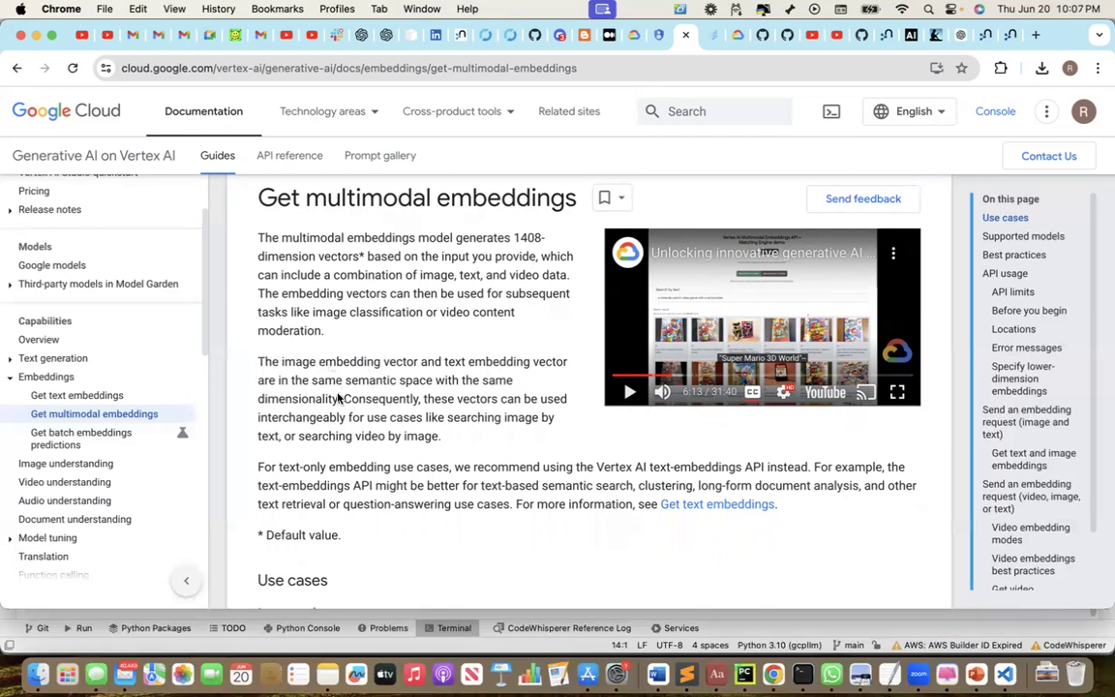
{"action": "mouse_move", "coordinate": [356, 385]}
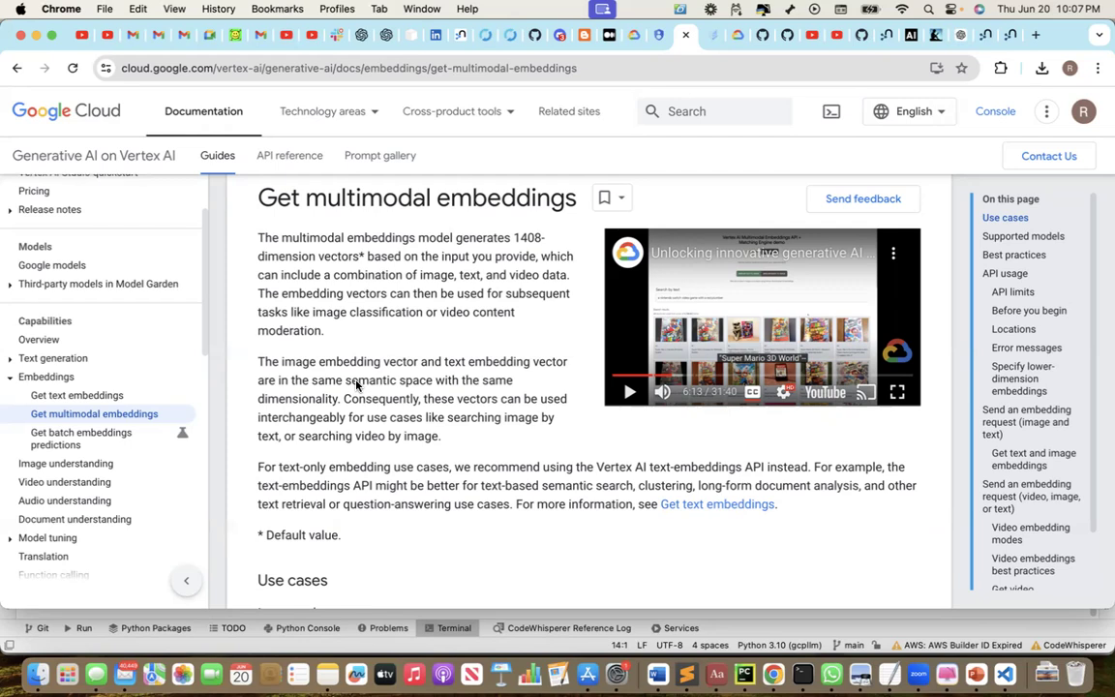
{"action": "mouse_move", "coordinate": [356, 429]}
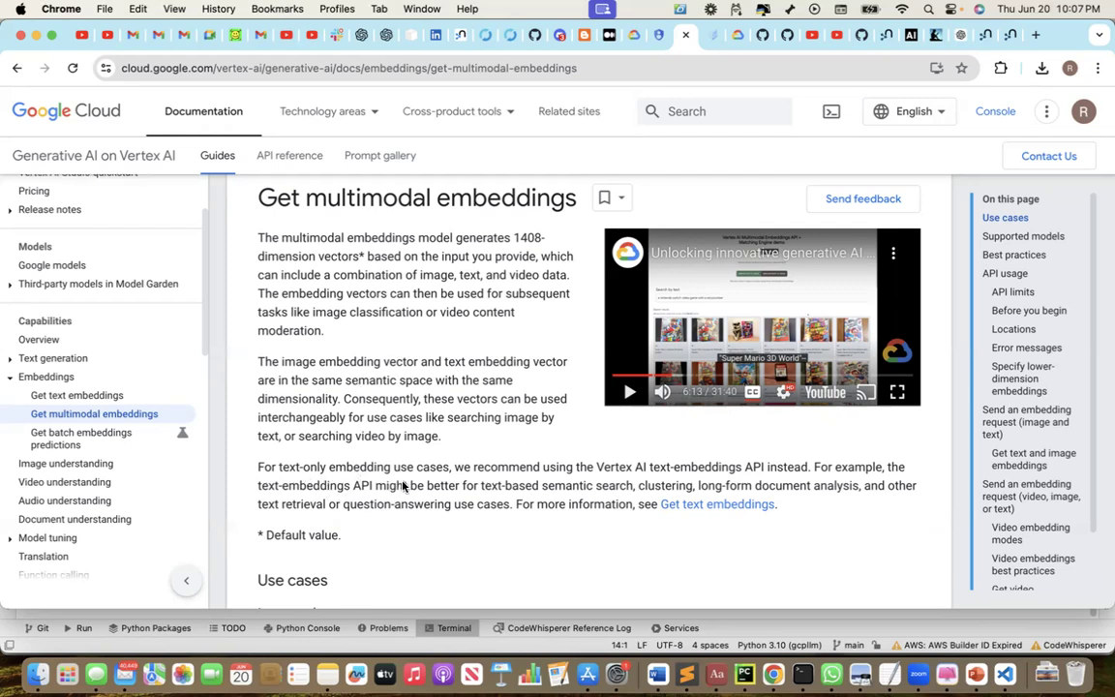
{"action": "mouse_move", "coordinate": [653, 484]}
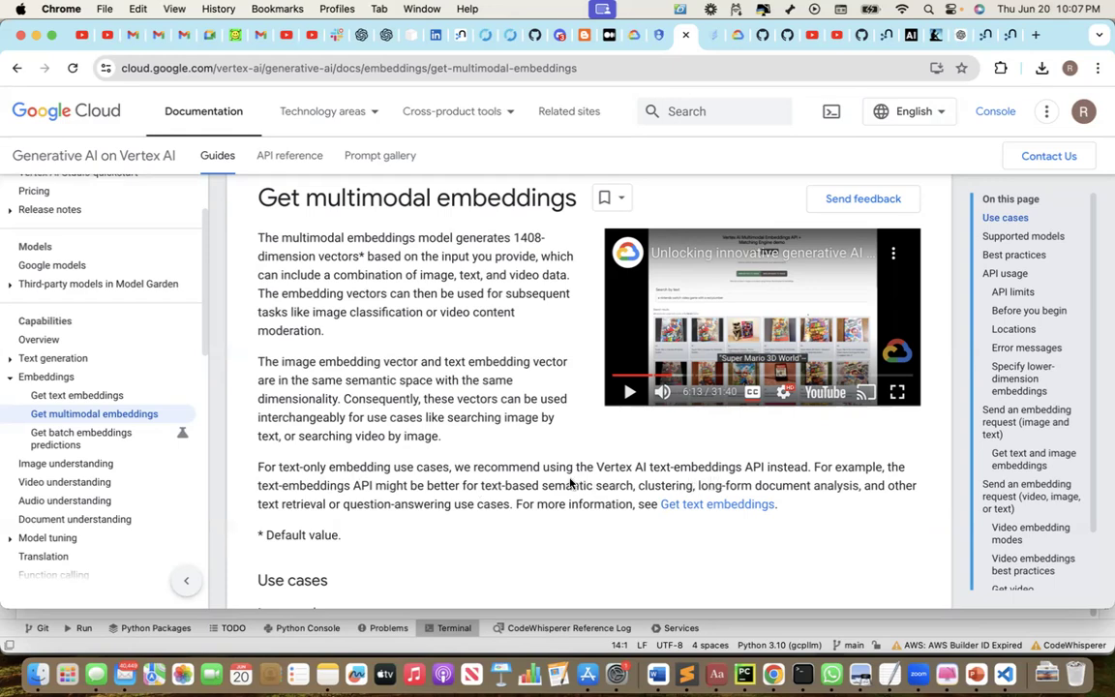
{"action": "scroll", "scroll_direction": "down", "scroll_amount": 3}
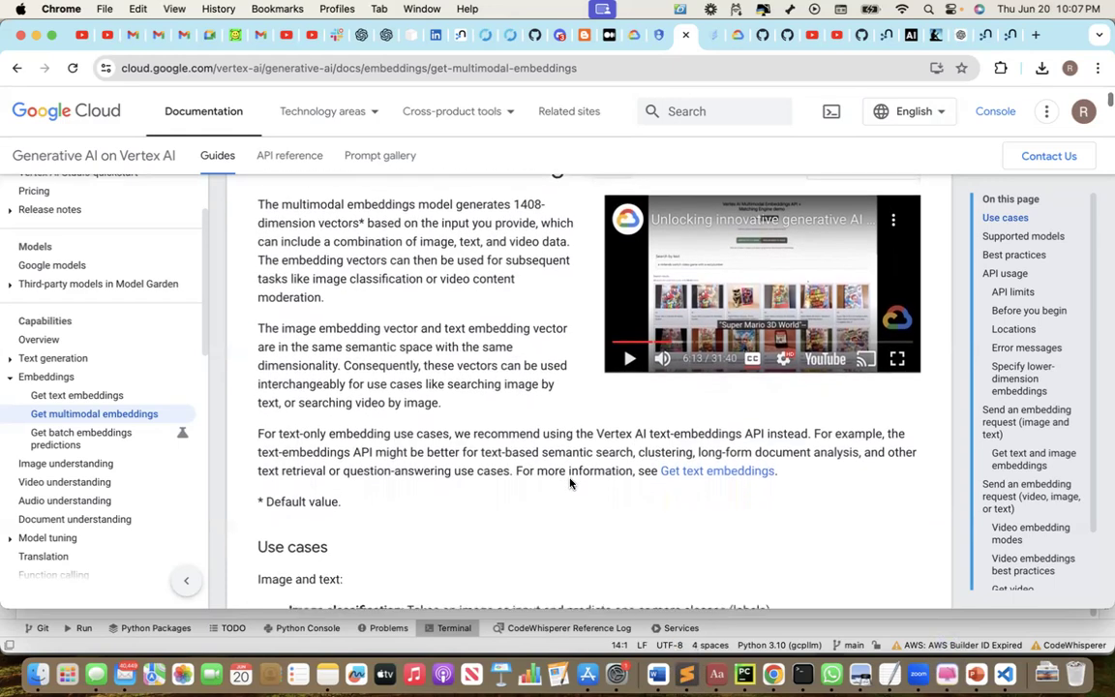
{"action": "scroll", "scroll_direction": "down", "scroll_amount": 3}
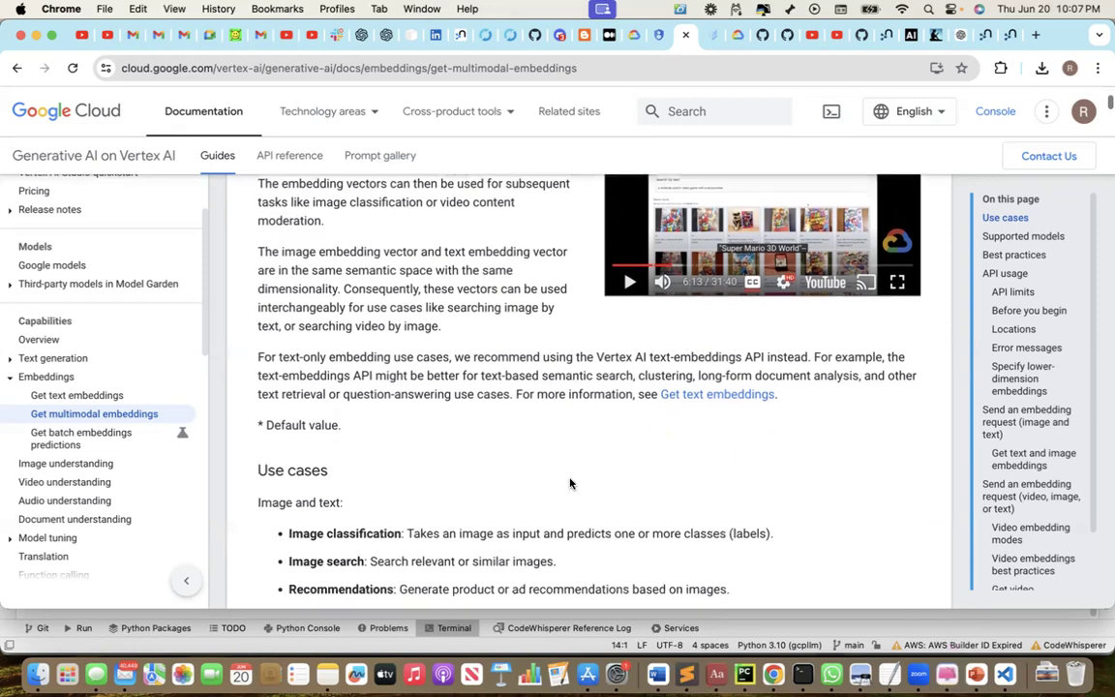
{"action": "scroll", "scroll_direction": "down", "scroll_amount": 3}
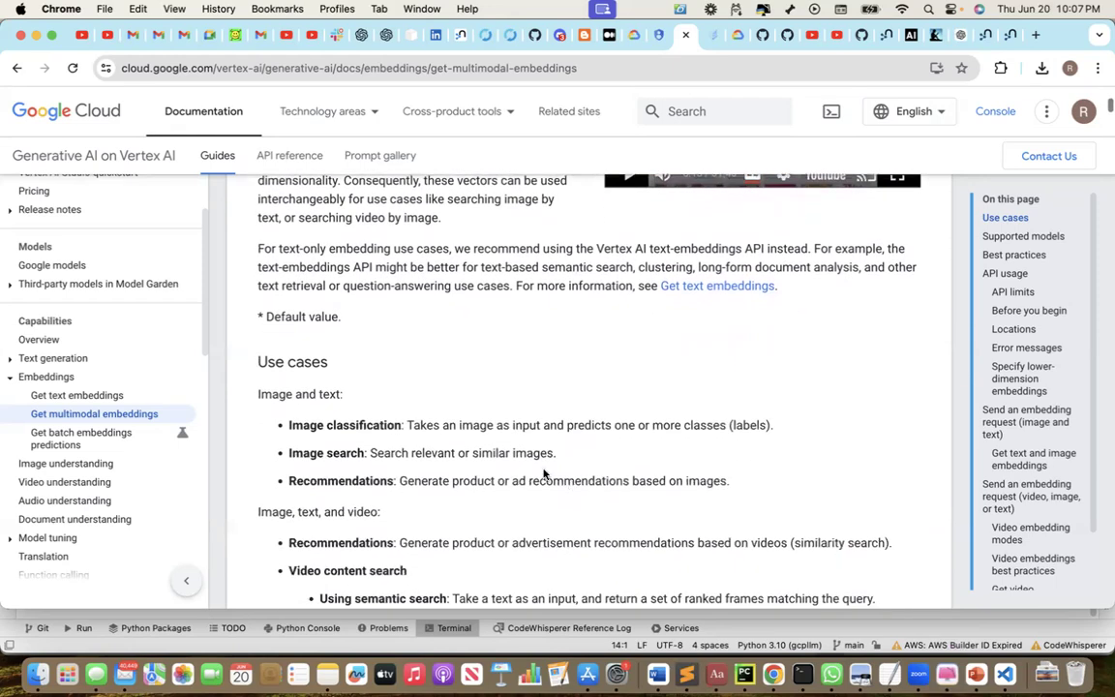
{"action": "mouse_move", "coordinate": [305, 461]}
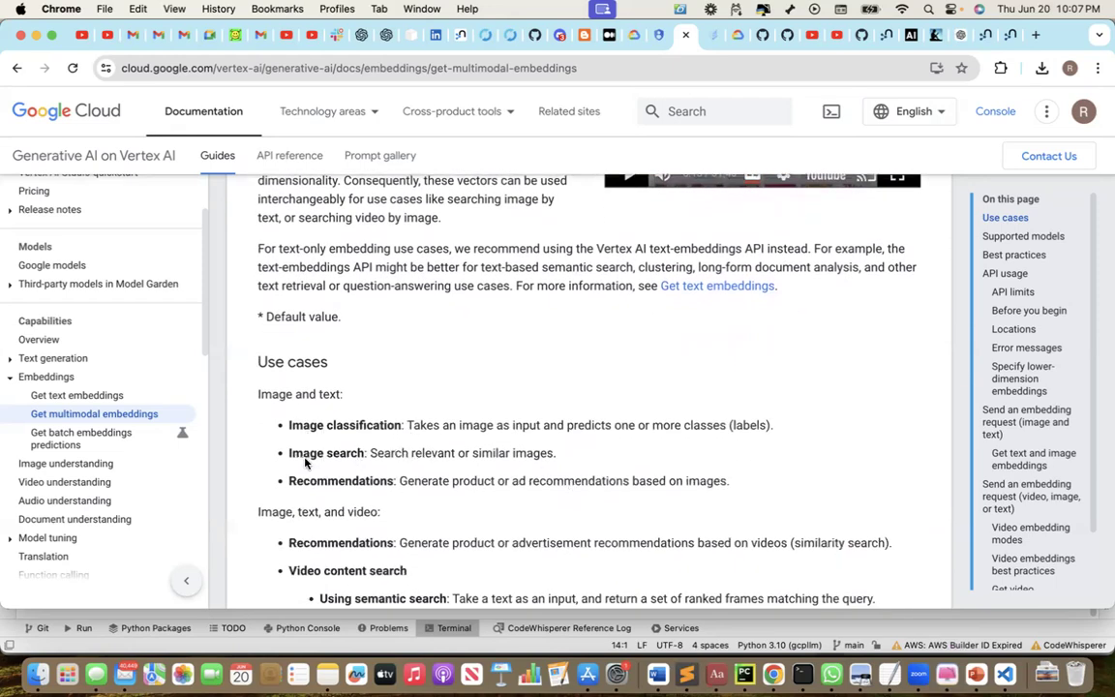
{"action": "scroll", "scroll_direction": "down", "scroll_amount": 3}
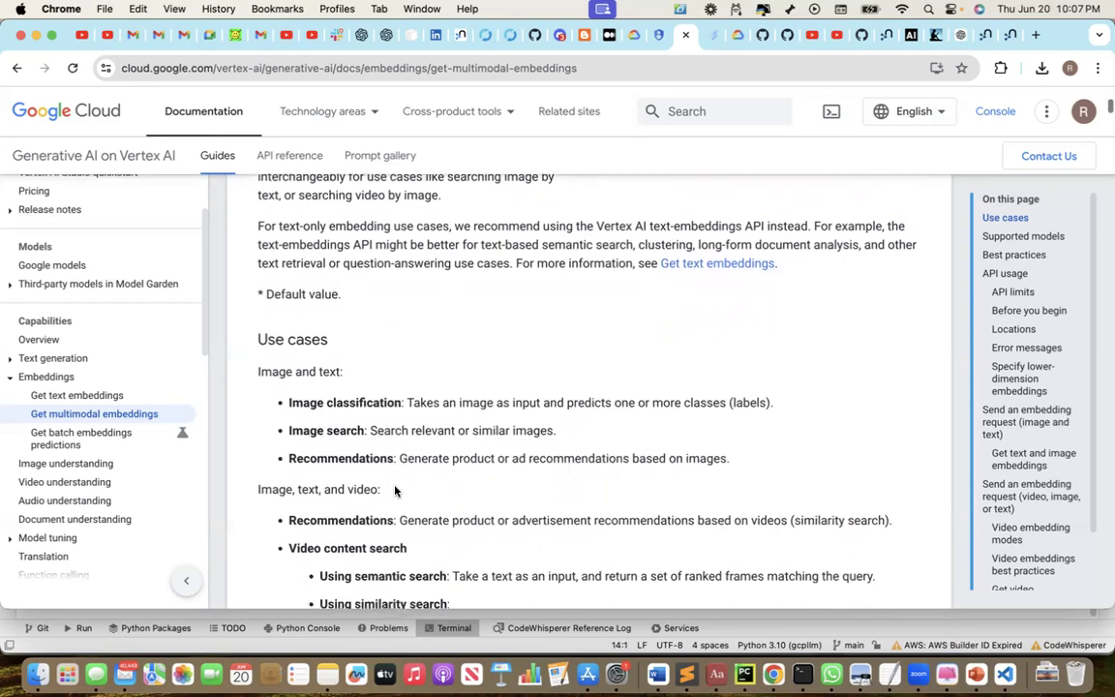
{"action": "scroll", "scroll_direction": "down", "scroll_amount": 3}
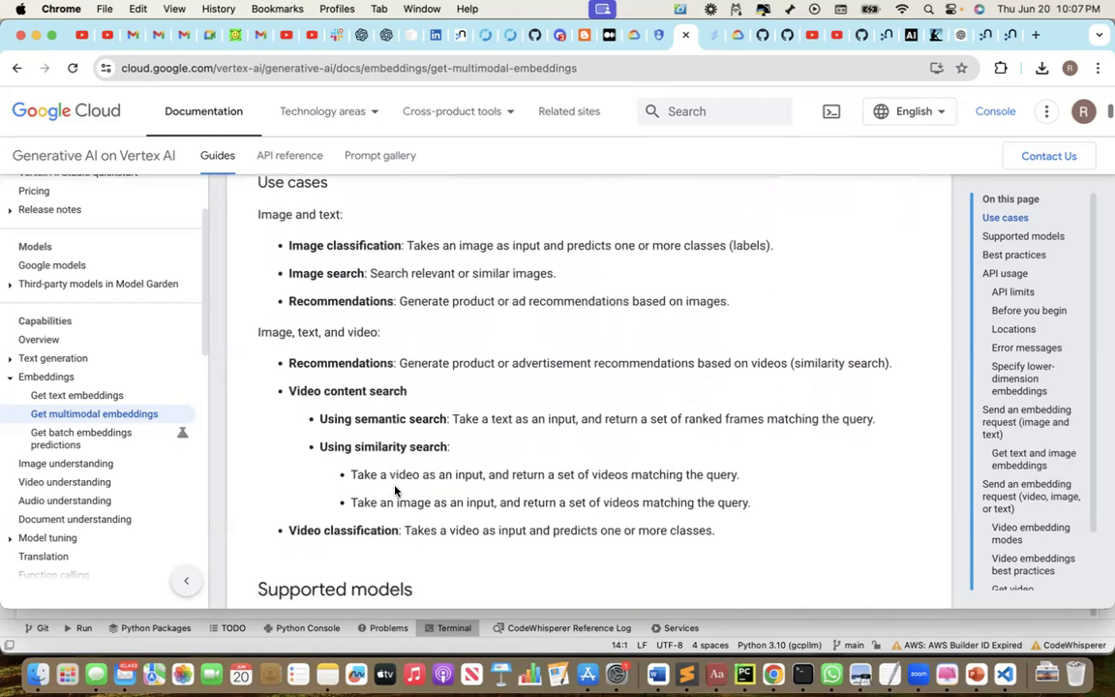
{"action": "scroll", "scroll_direction": "down", "scroll_amount": 3}
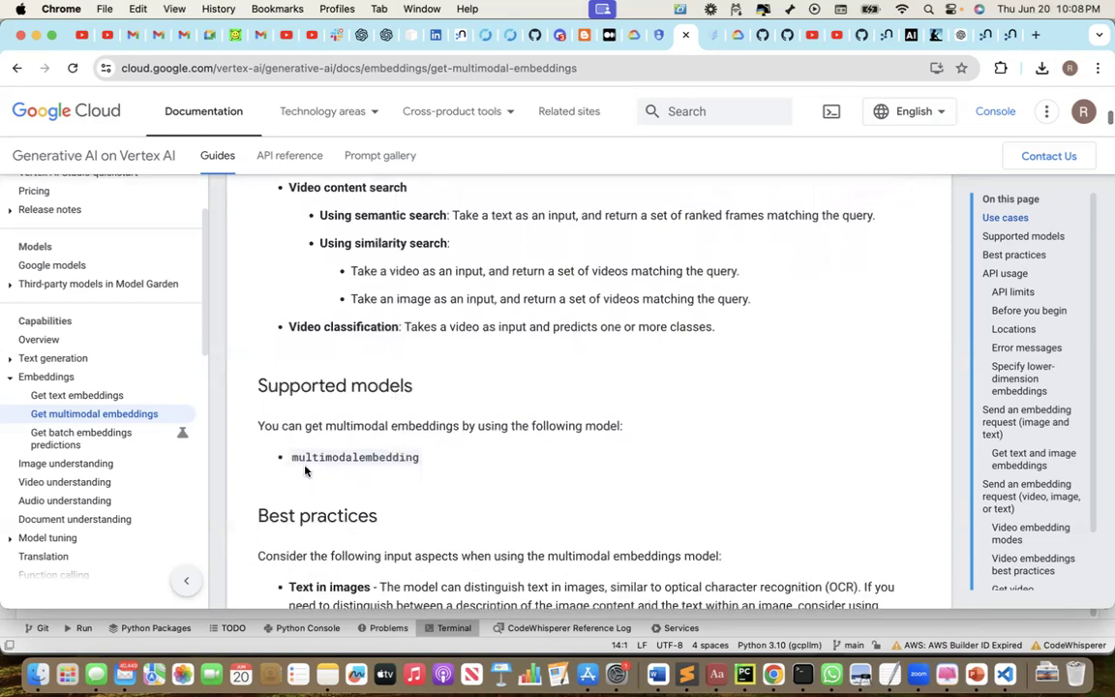
{"action": "mouse_move", "coordinate": [384, 469]}
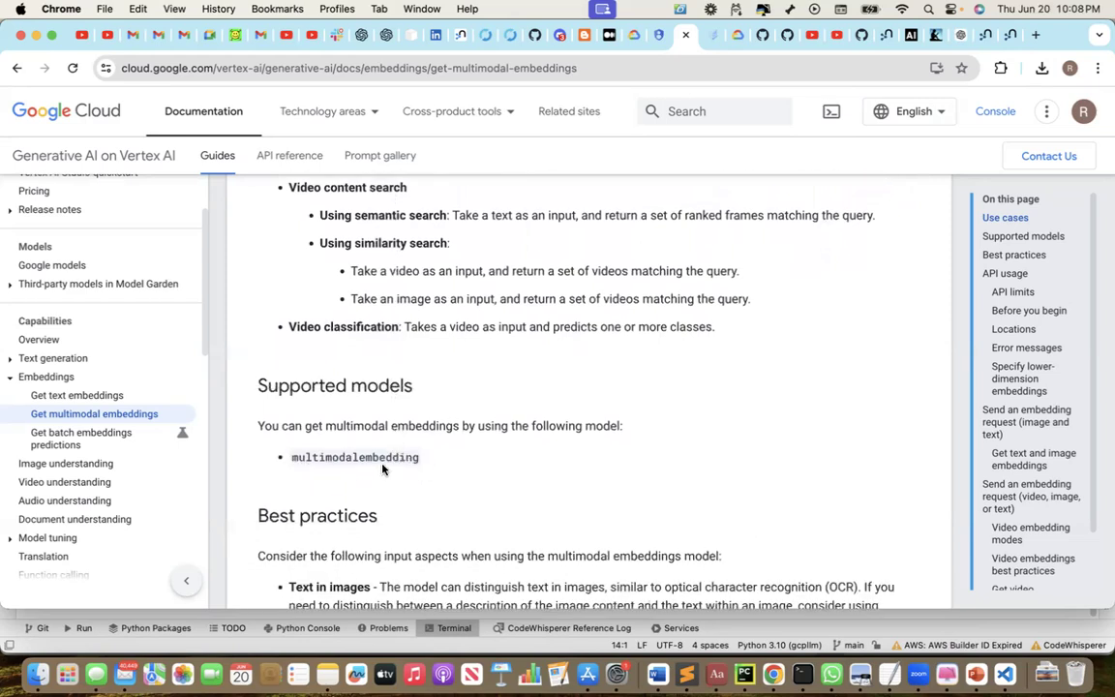
{"action": "scroll", "scroll_direction": "down", "scroll_amount": 3}
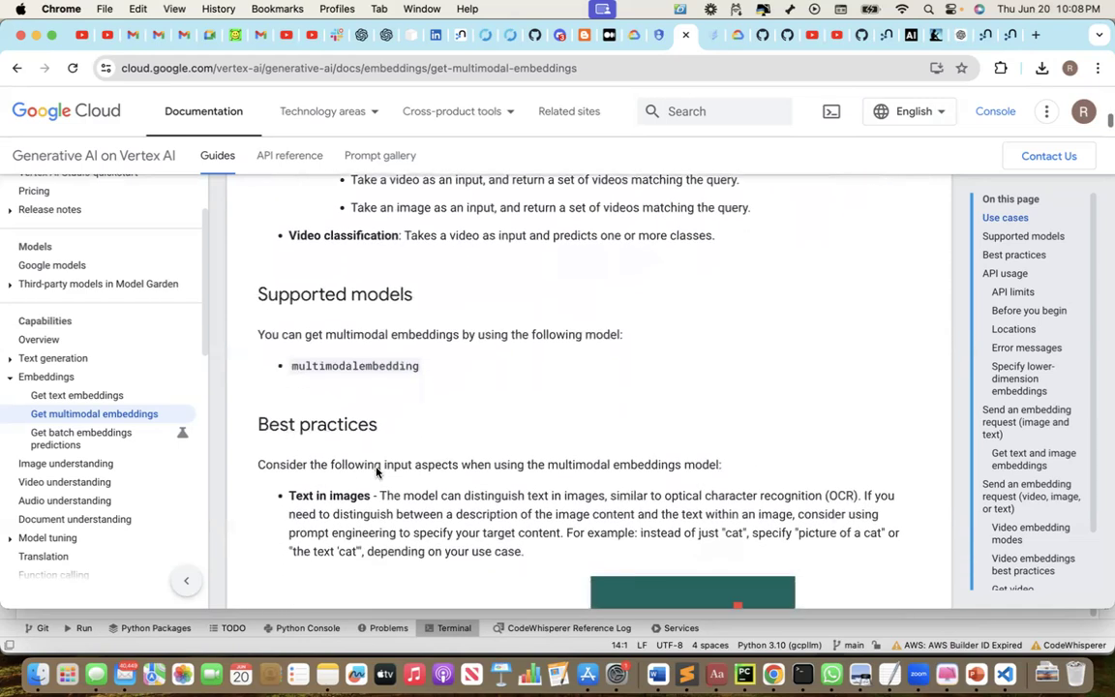
{"action": "scroll", "scroll_direction": "down", "scroll_amount": 3}
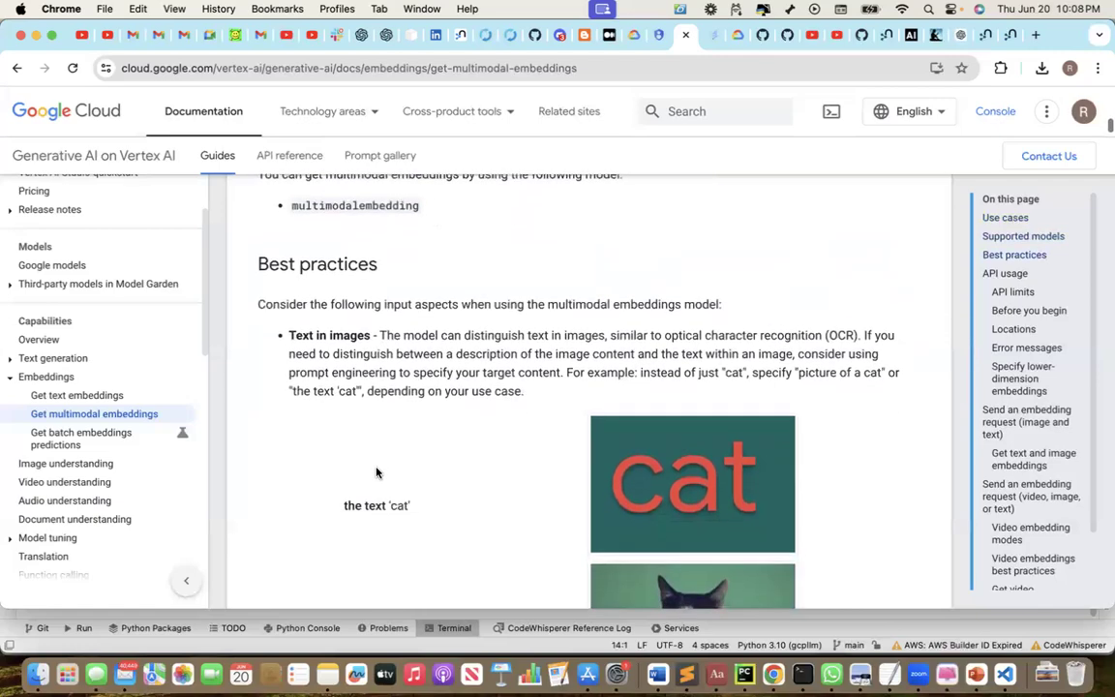
{"action": "scroll", "scroll_direction": "down", "scroll_amount": 3}
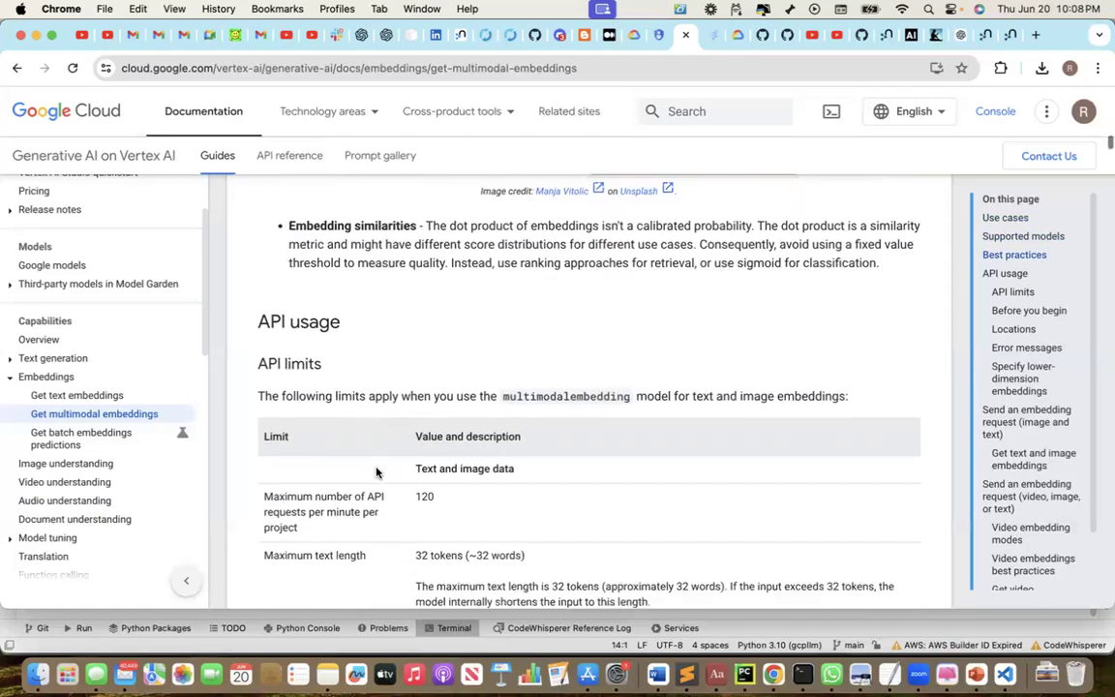
{"action": "scroll", "scroll_direction": "down", "scroll_amount": 3}
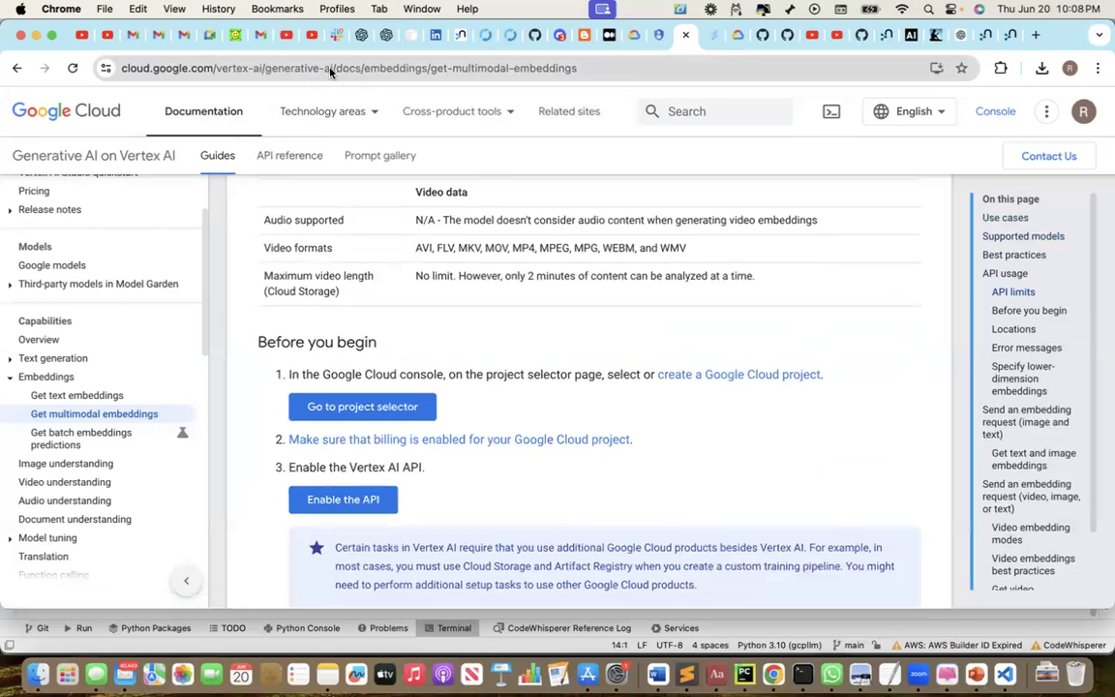
{"action": "mouse_move", "coordinate": [356, 68]}
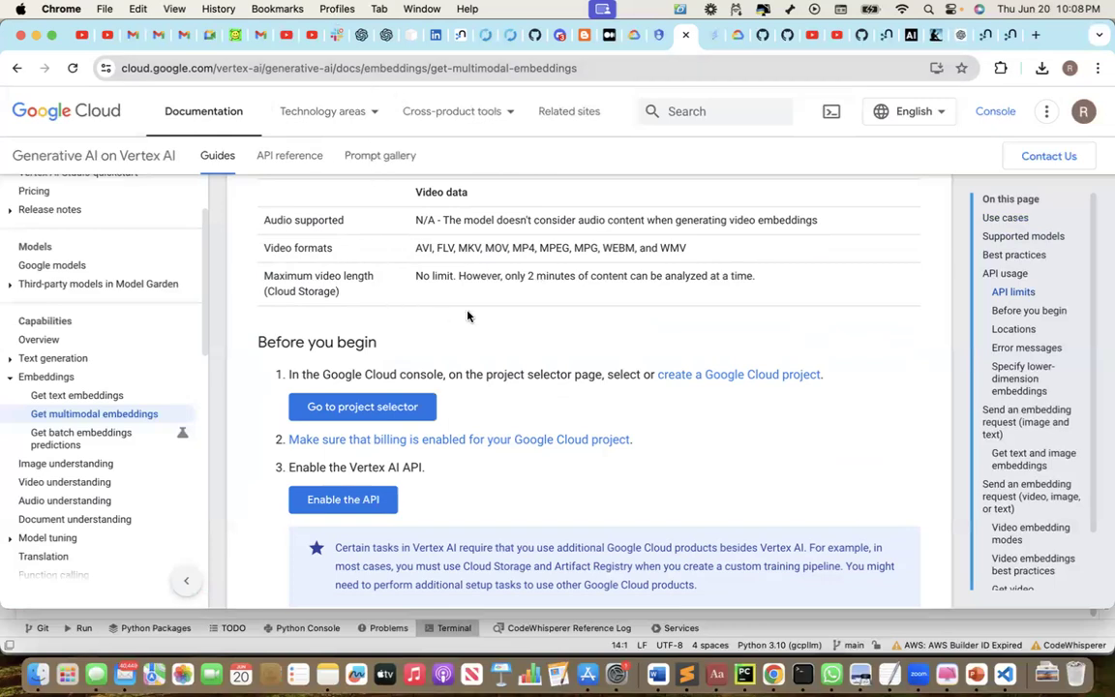
Move past authentication setup and quota errors to 'Specify lower-dimension embeddings'
{"action": "scroll", "scroll_direction": "down", "scroll_amount": 3}
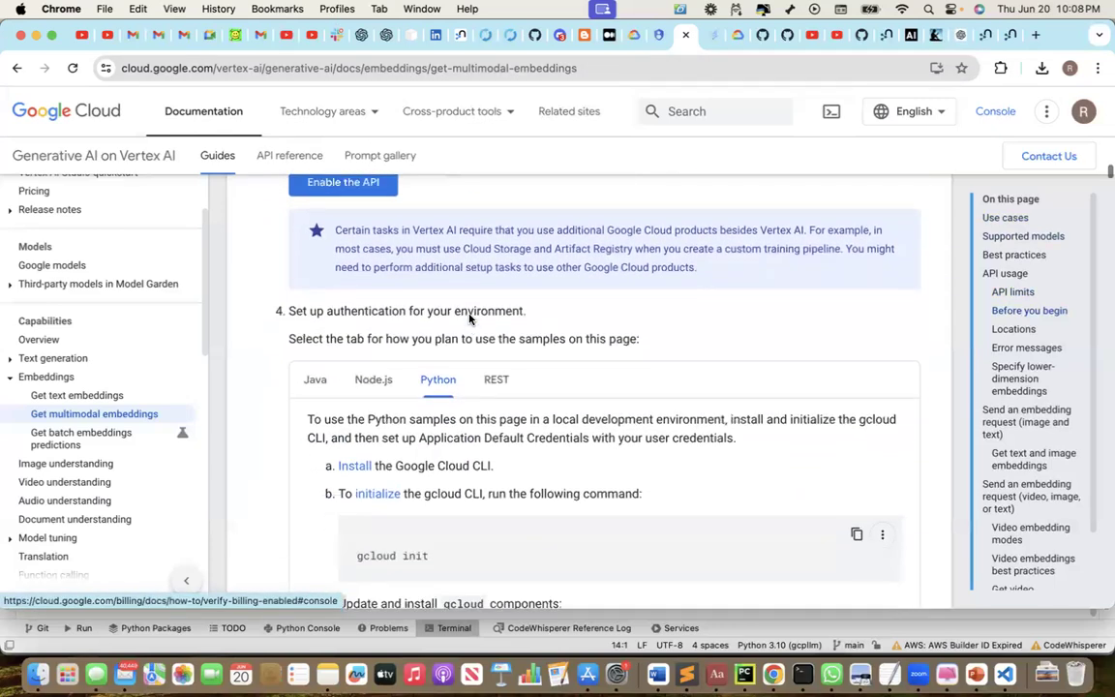
{"action": "scroll", "scroll_direction": "down", "scroll_amount": 3}
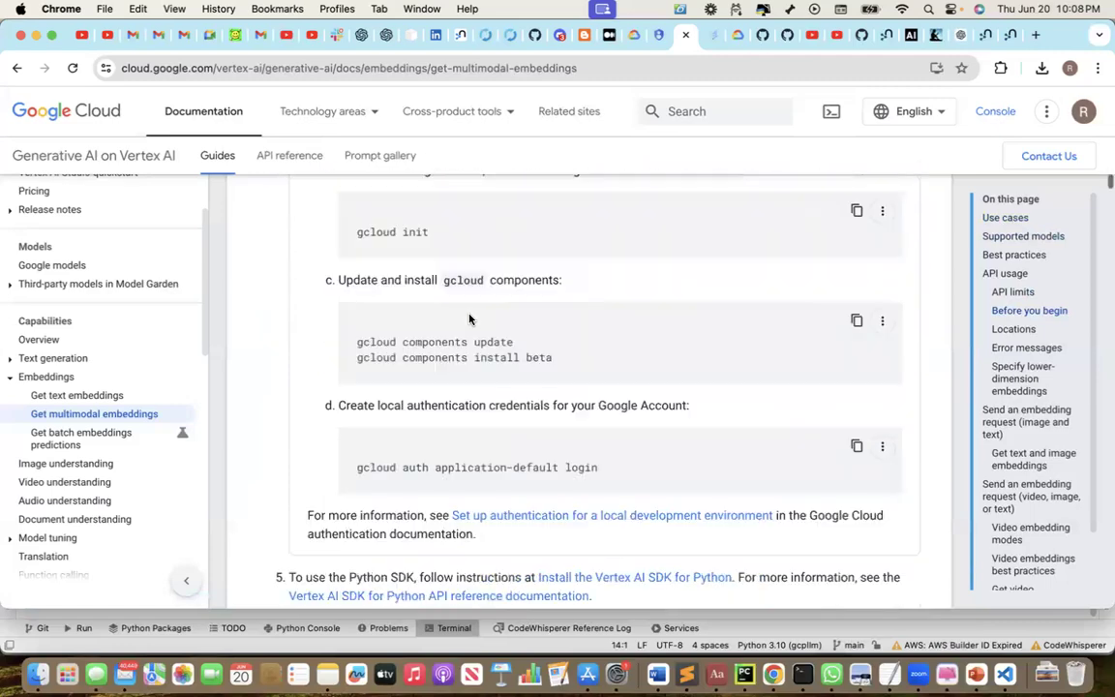
{"action": "scroll", "scroll_direction": "down", "scroll_amount": 3}
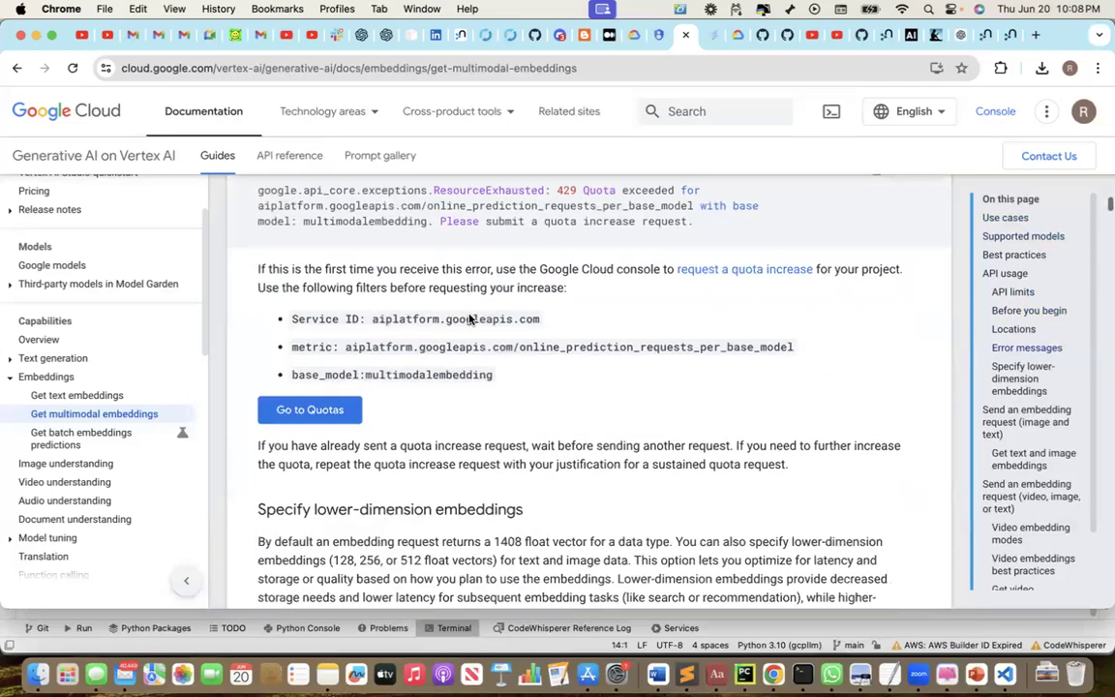
{"action": "scroll", "scroll_direction": "down", "scroll_amount": 3}
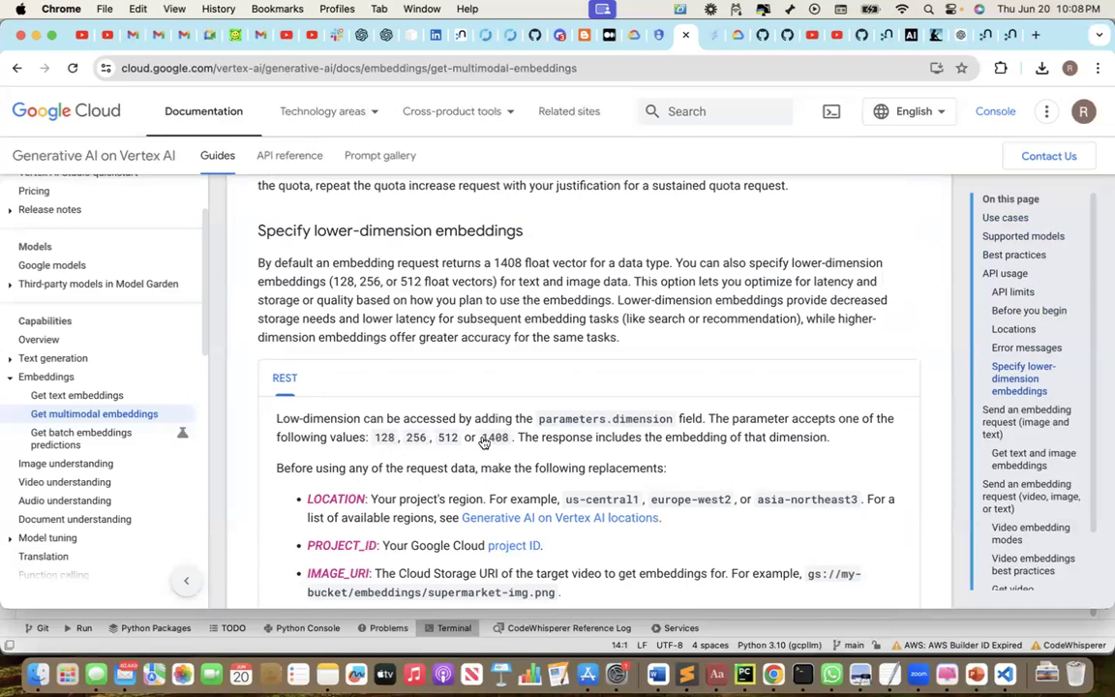
{"action": "left_click_drag", "start_coordinate": [482, 436], "coordinate": [828, 437]}
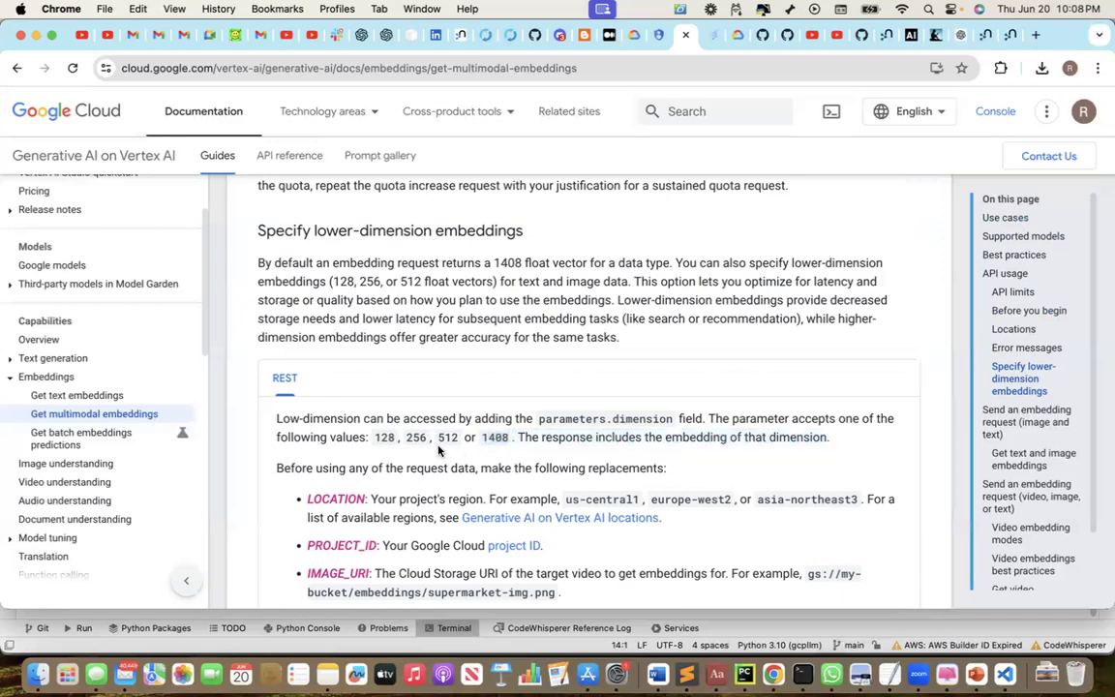
{"action": "mouse_move", "coordinate": [453, 458]}
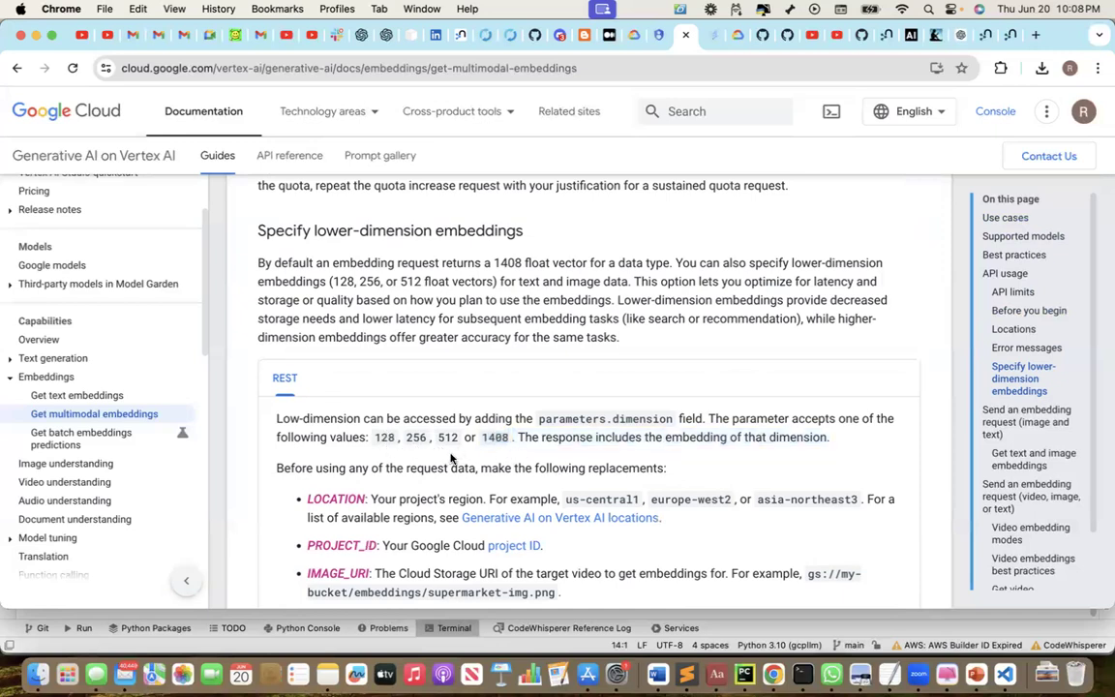
{"action": "mouse_move", "coordinate": [439, 450]}
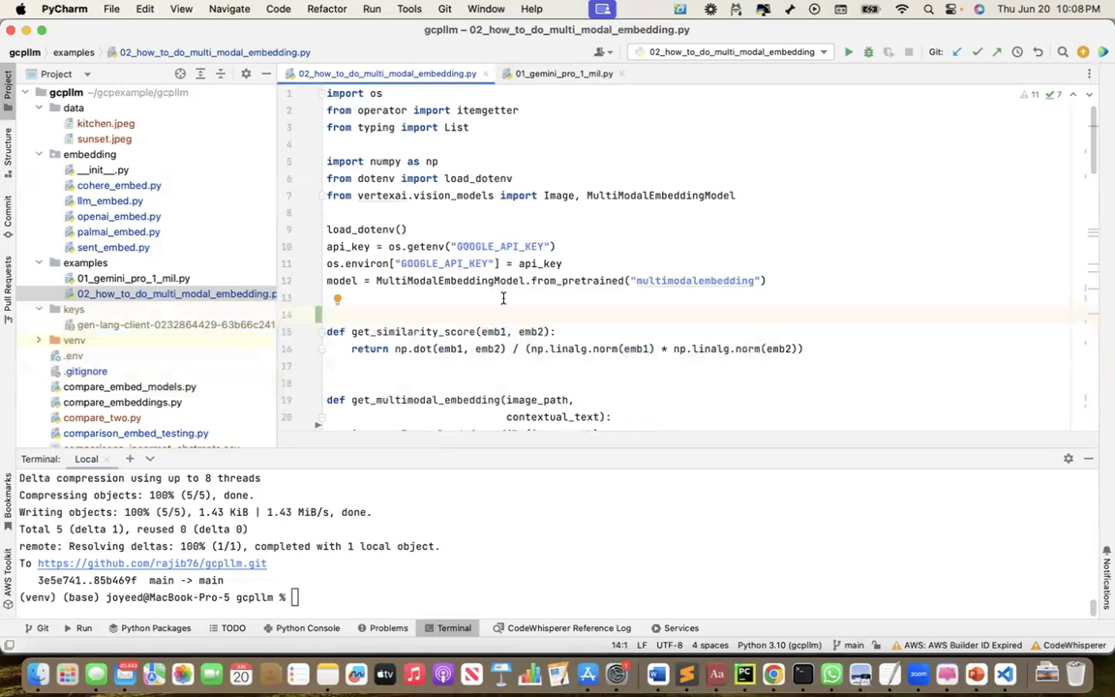
Bring up the __main__ block of 02_how_to_do_multi_modal_embedding.py with its kitchen and sunset image_list
{"action": "scroll", "scroll_direction": "down", "scroll_amount": 3}
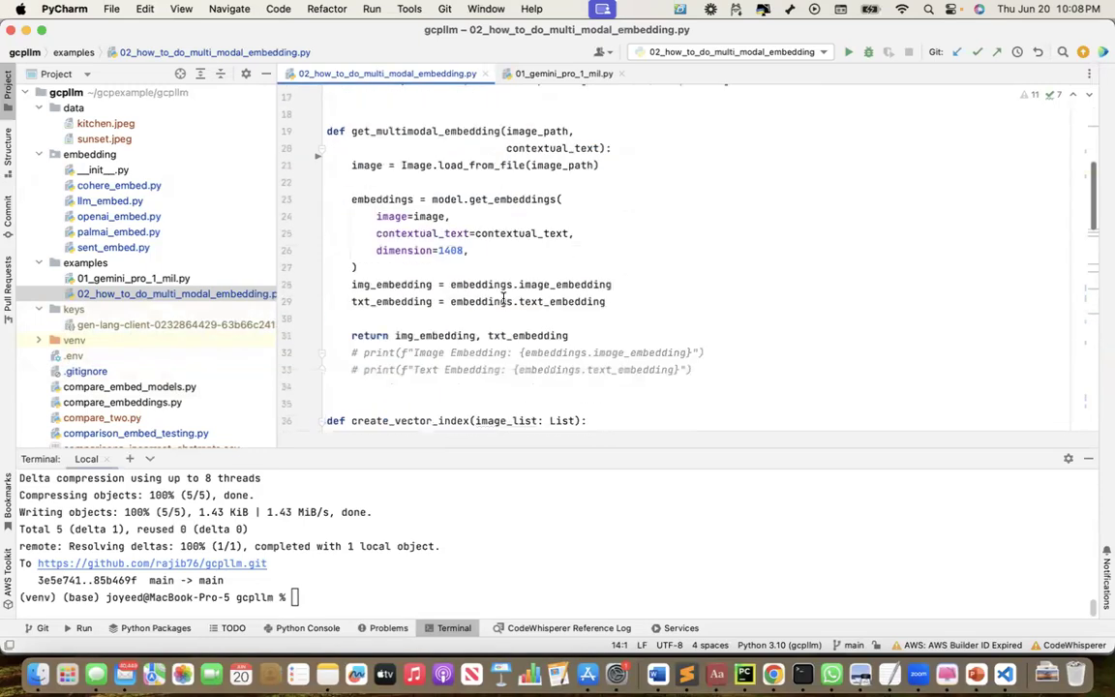
{"action": "scroll", "scroll_direction": "down", "scroll_amount": 3}
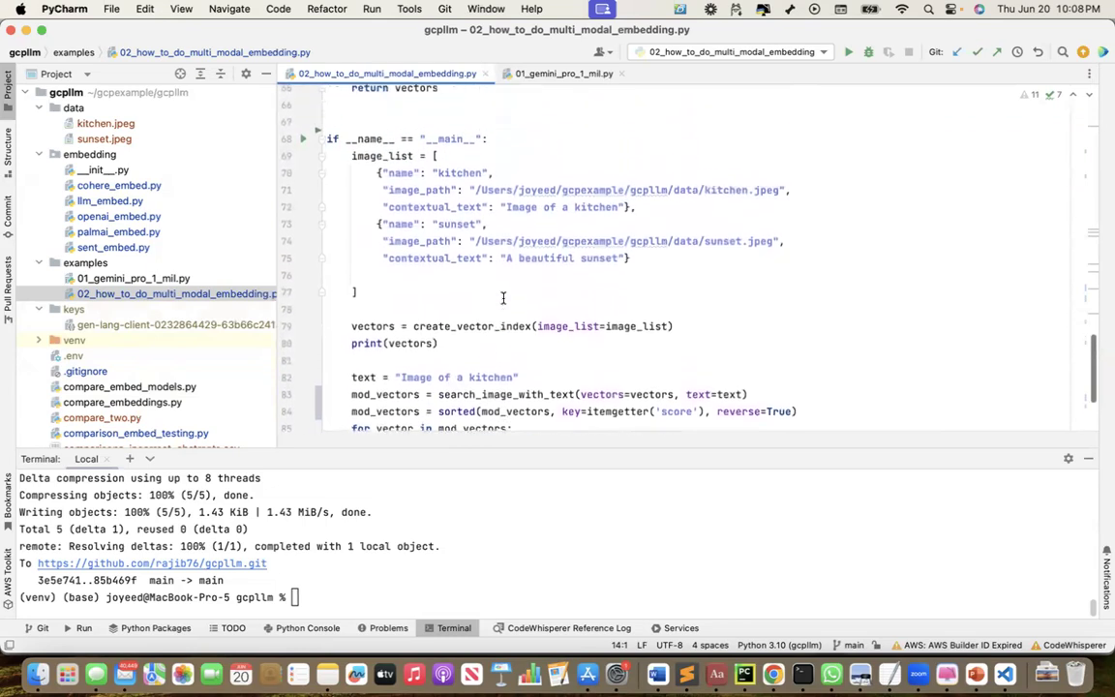
{"action": "left_click", "coordinate": [474, 193]}
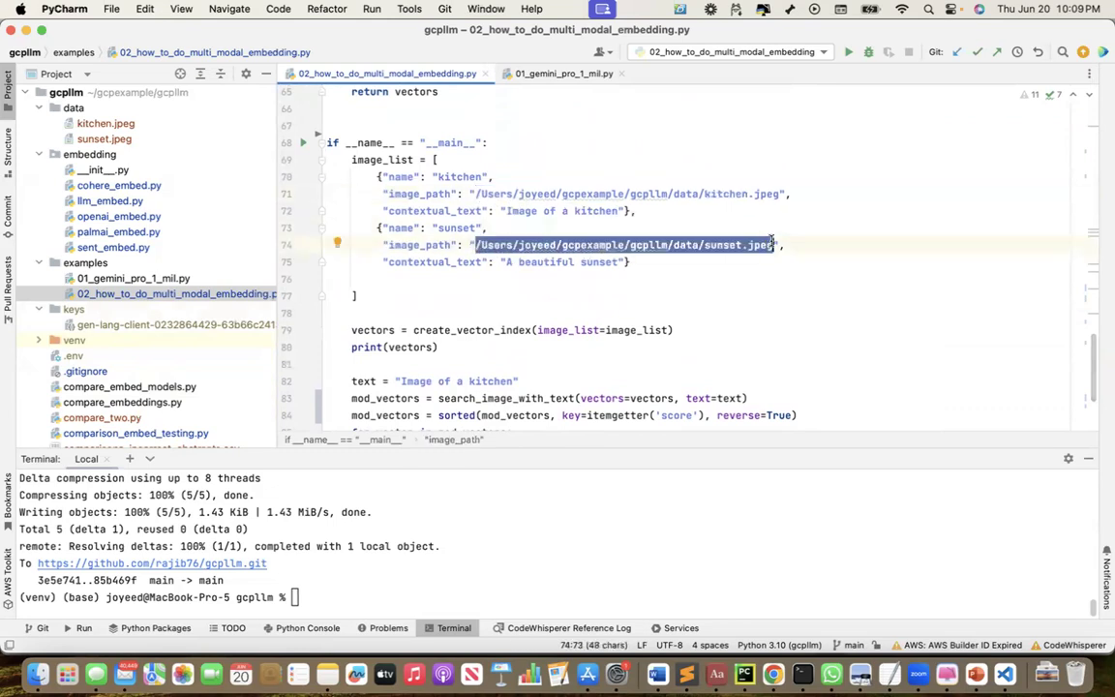
{"action": "mouse_move", "coordinate": [587, 171]}
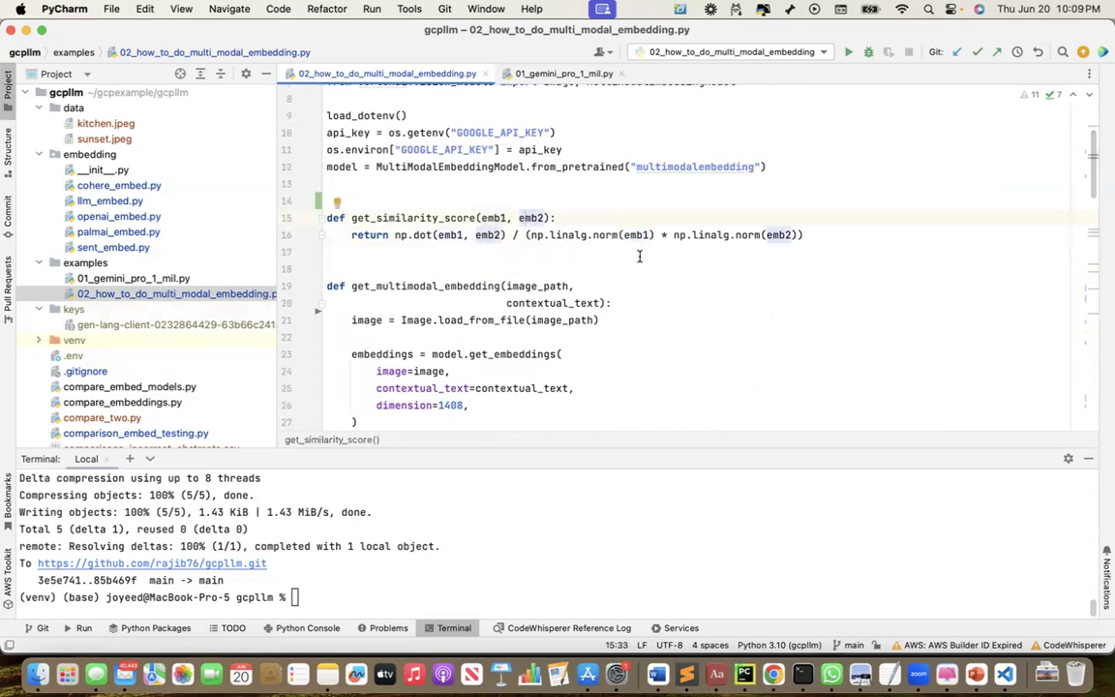
{"action": "mouse_move", "coordinate": [605, 256]}
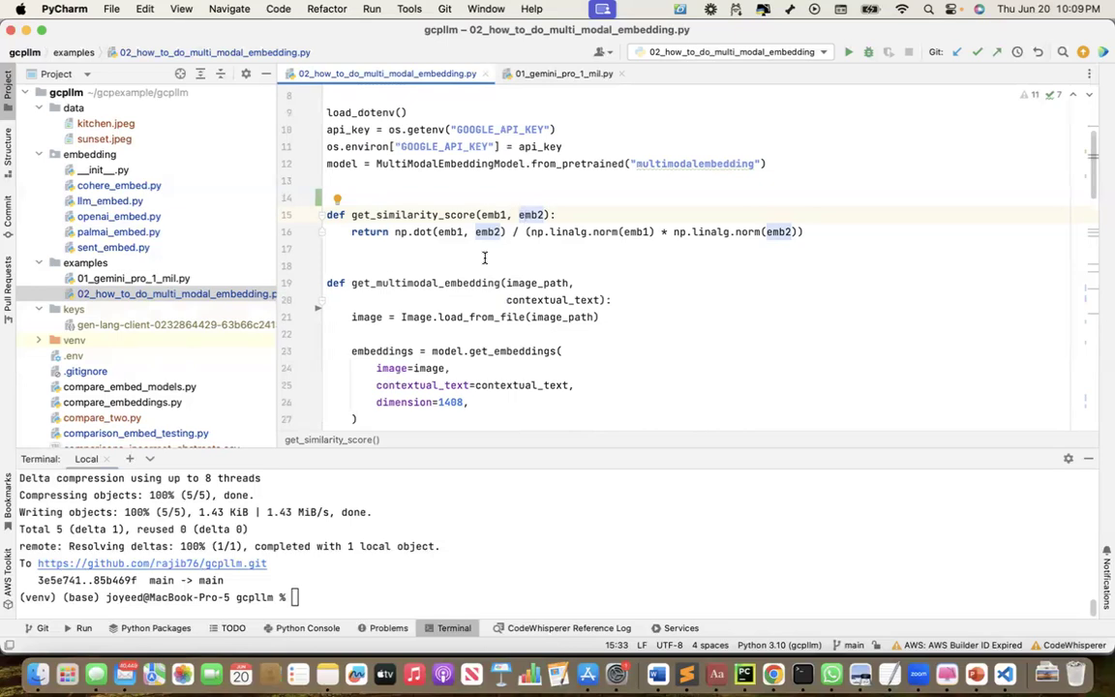
{"action": "mouse_move", "coordinate": [501, 232]}
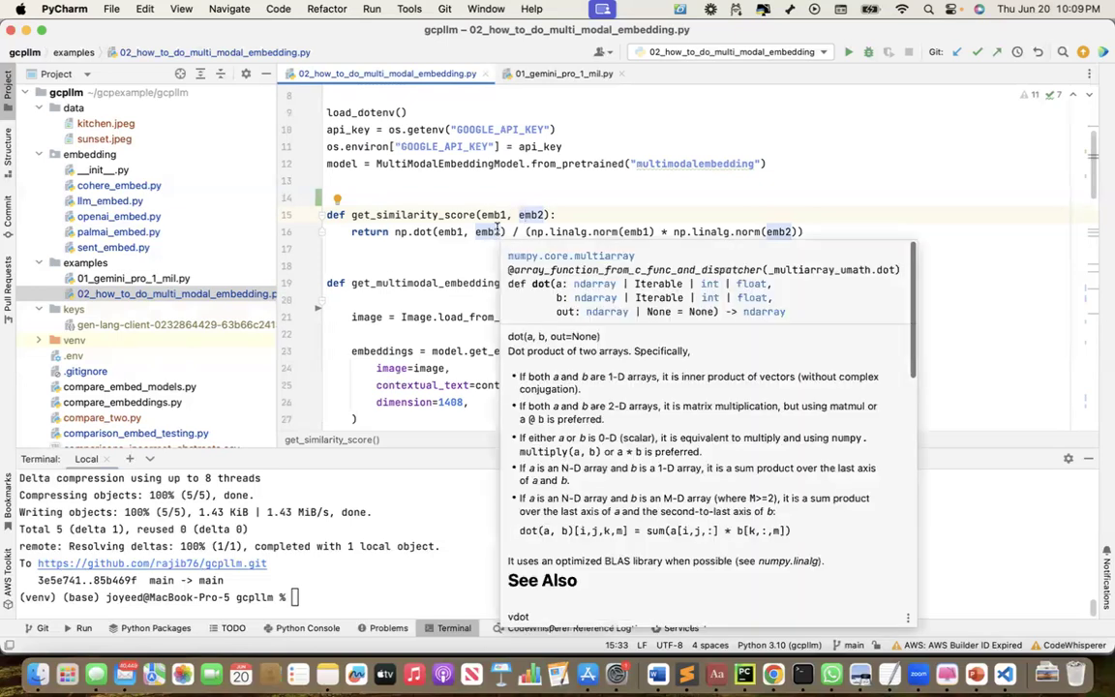
{"action": "left_click", "coordinate": [419, 250]}
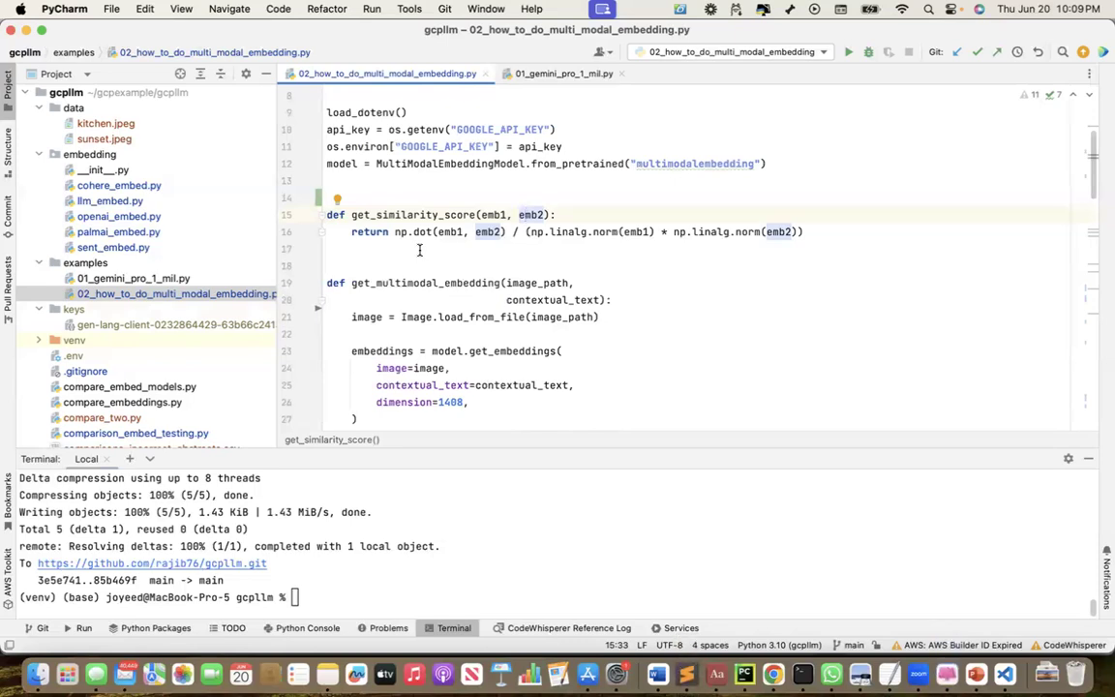
{"action": "scroll", "scroll_direction": "down", "scroll_amount": 3}
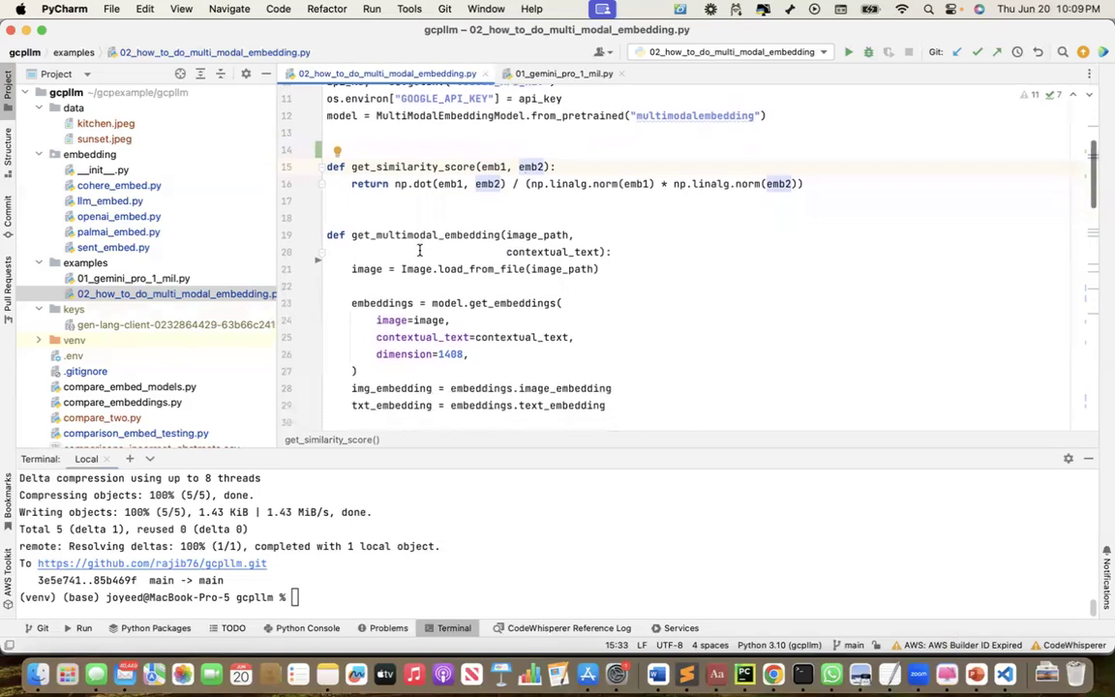
{"action": "scroll", "scroll_direction": "down", "scroll_amount": 3}
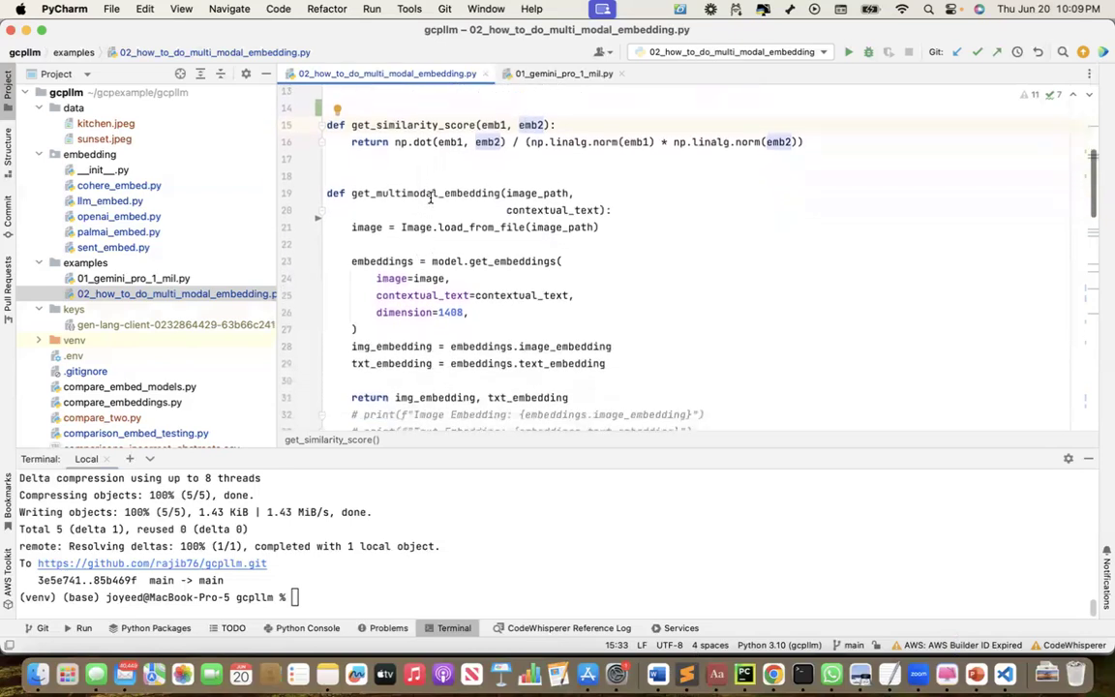
{"action": "double_click", "coordinate": [423, 193]}
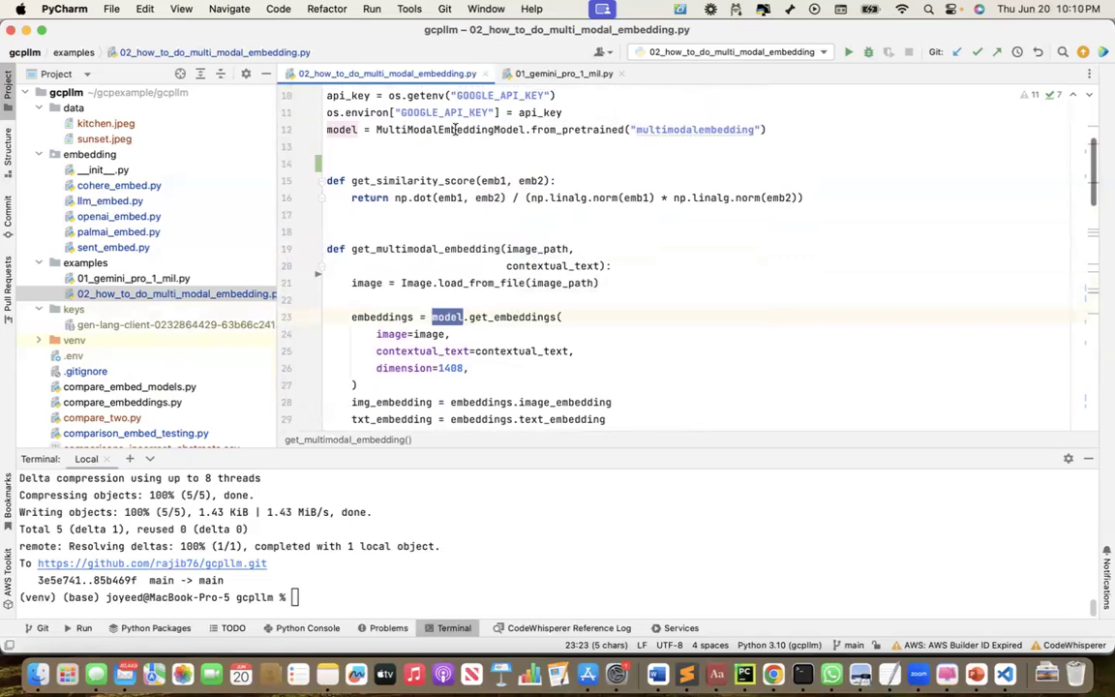
{"action": "double_click", "coordinate": [445, 129]}
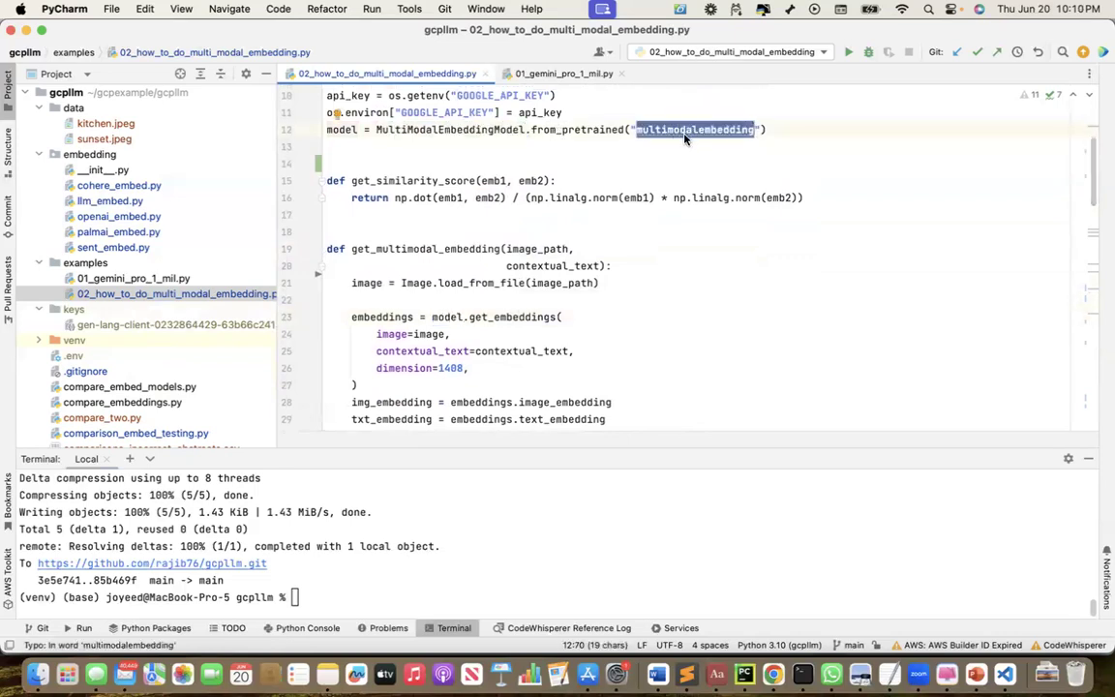
{"action": "mouse_move", "coordinate": [458, 328]}
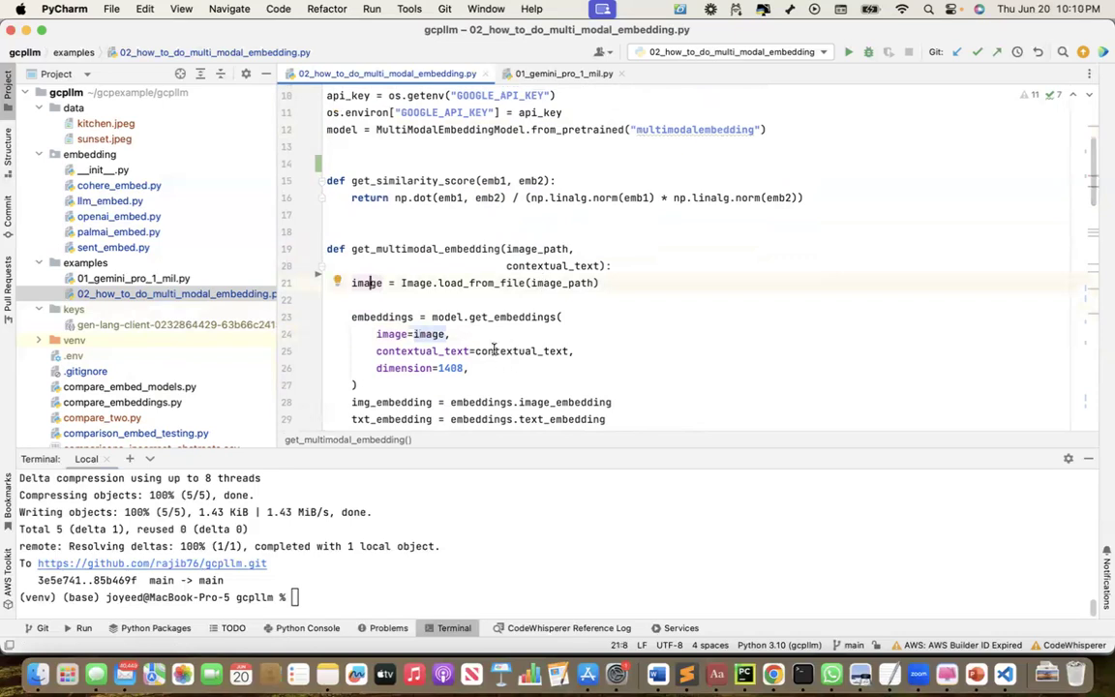
{"action": "double_click", "coordinate": [521, 350]}
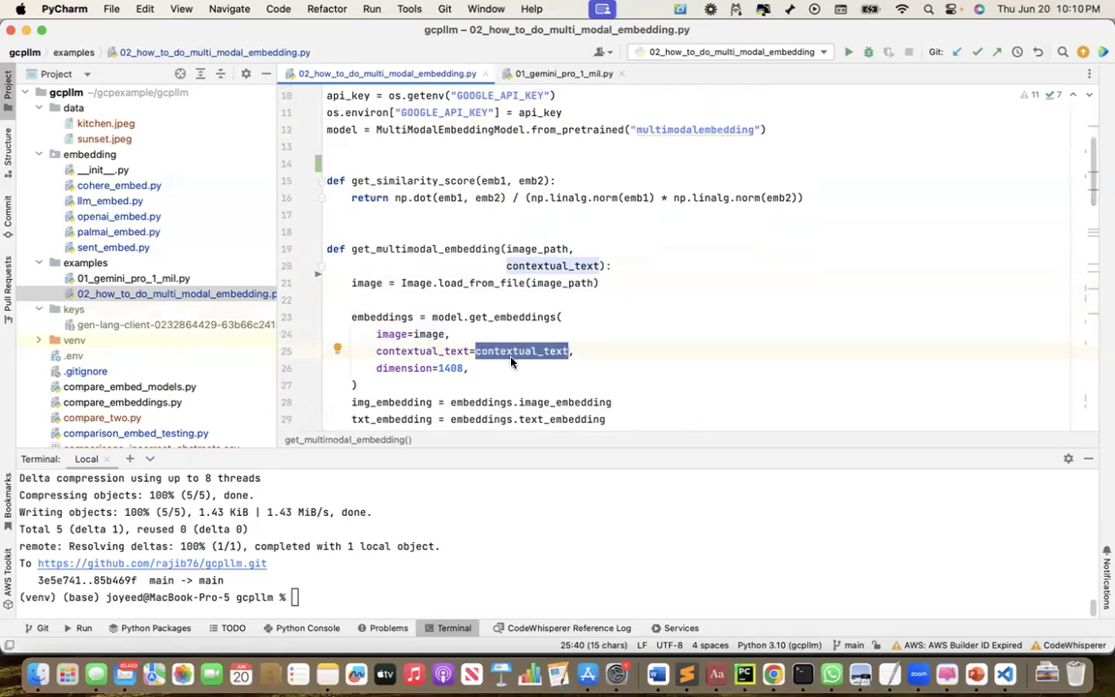
{"action": "mouse_move", "coordinate": [505, 368]}
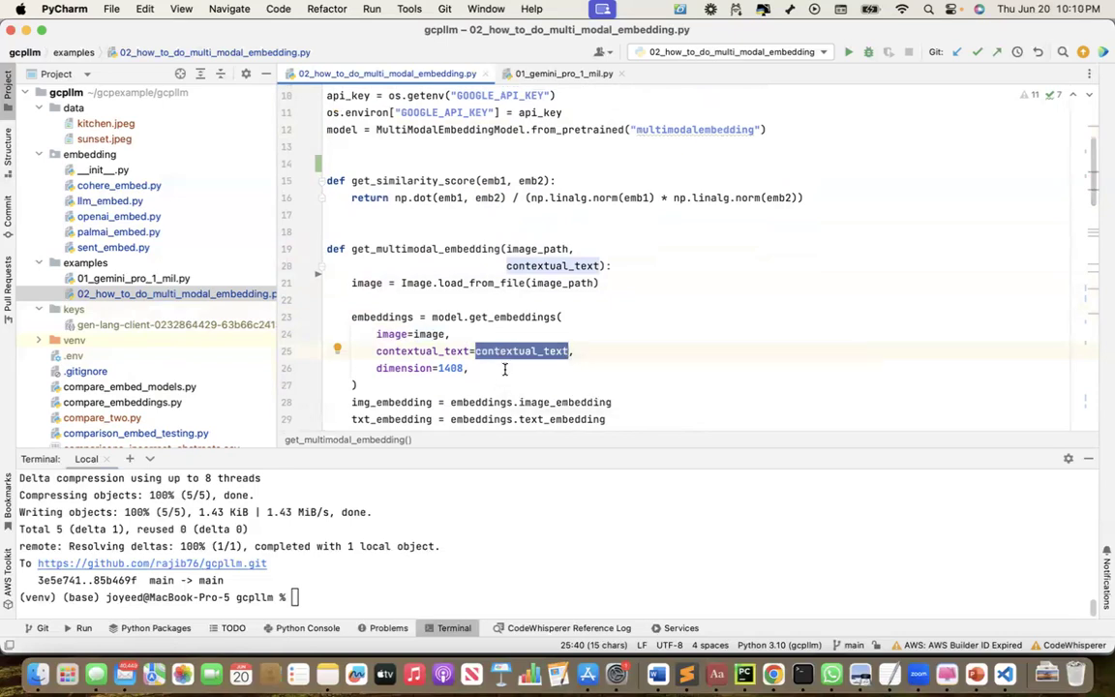
{"action": "mouse_move", "coordinate": [429, 334]}
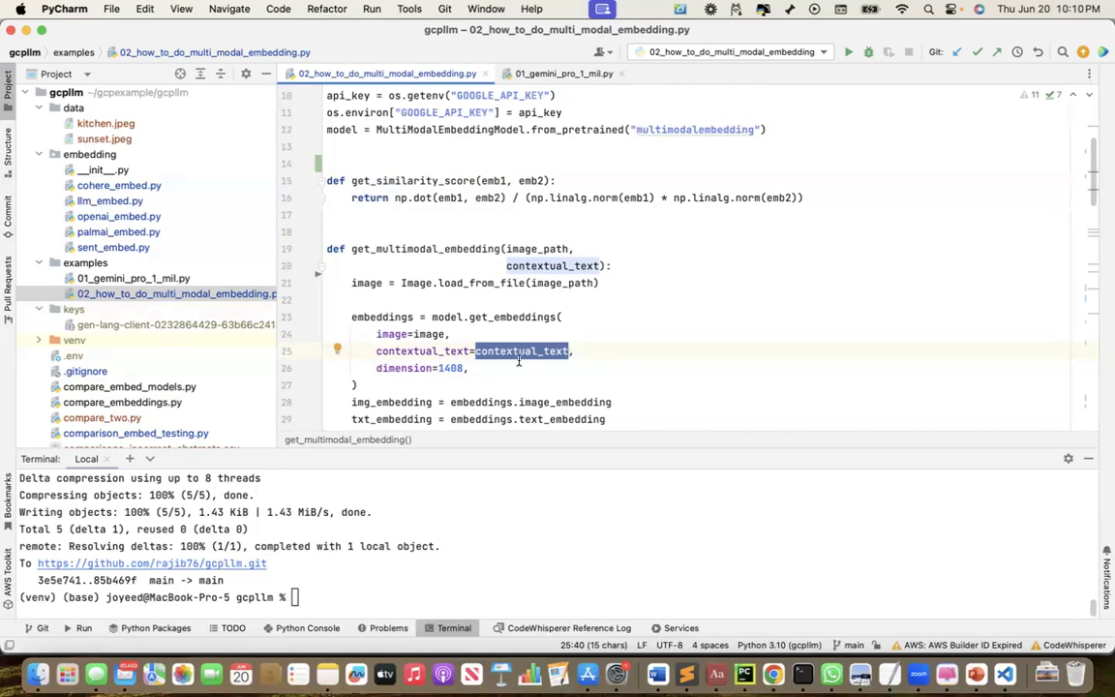
{"action": "mouse_move", "coordinate": [492, 364]}
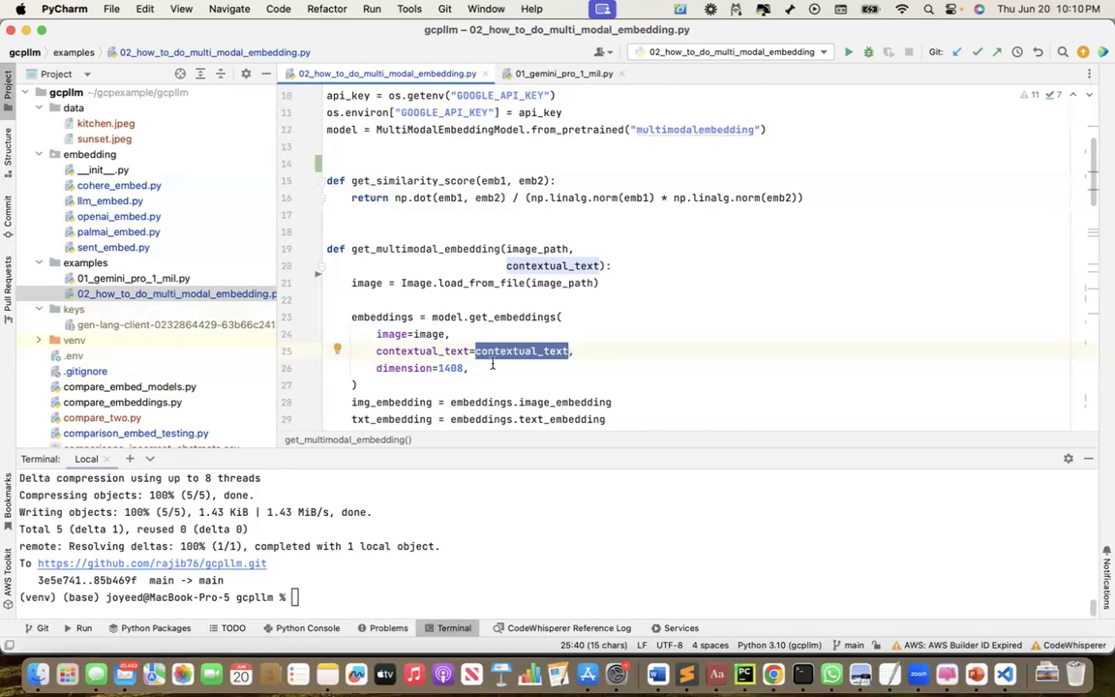
{"action": "scroll", "scroll_direction": "down", "scroll_amount": 3}
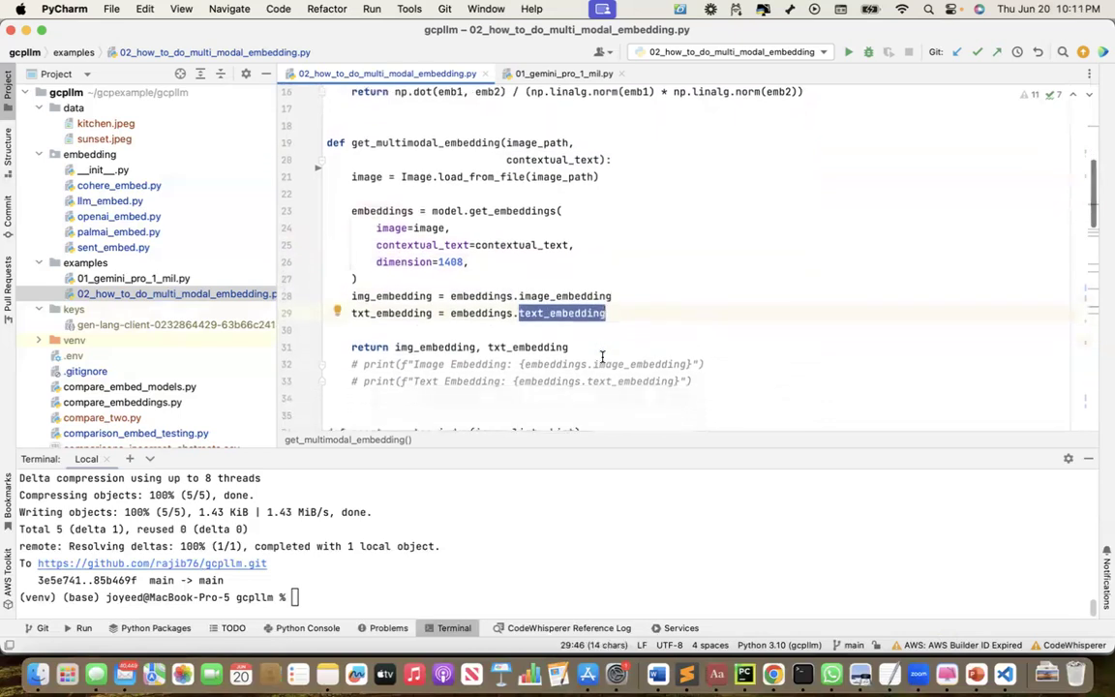
{"action": "scroll", "scroll_direction": "down", "scroll_amount": 3}
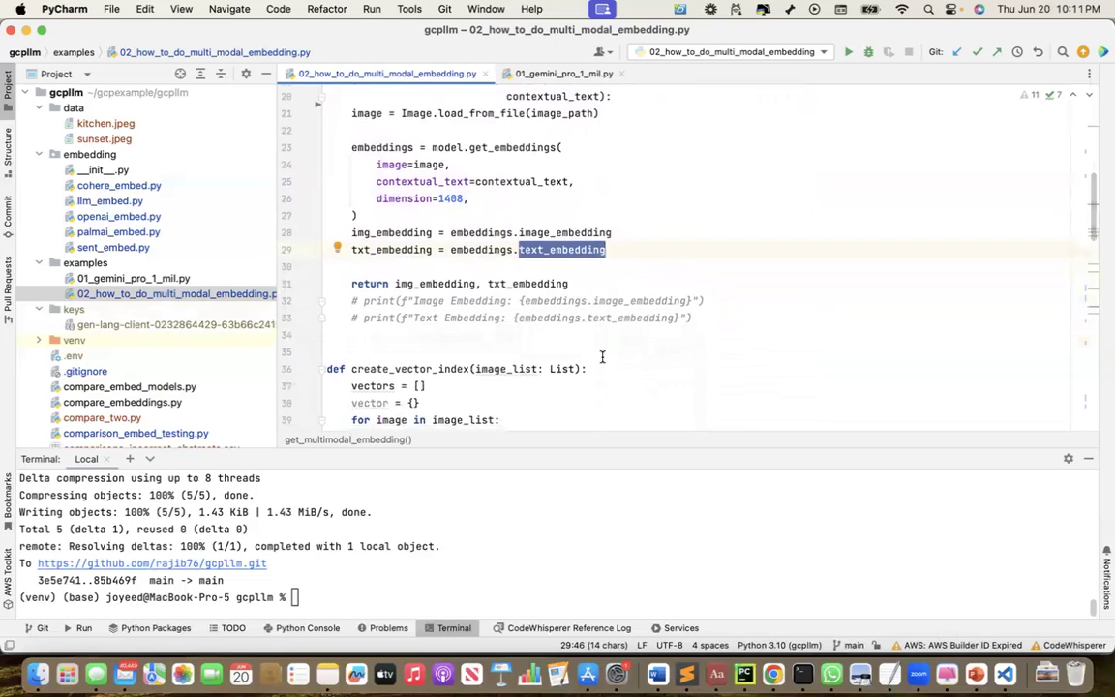
{"action": "scroll", "scroll_direction": "down", "scroll_amount": 3}
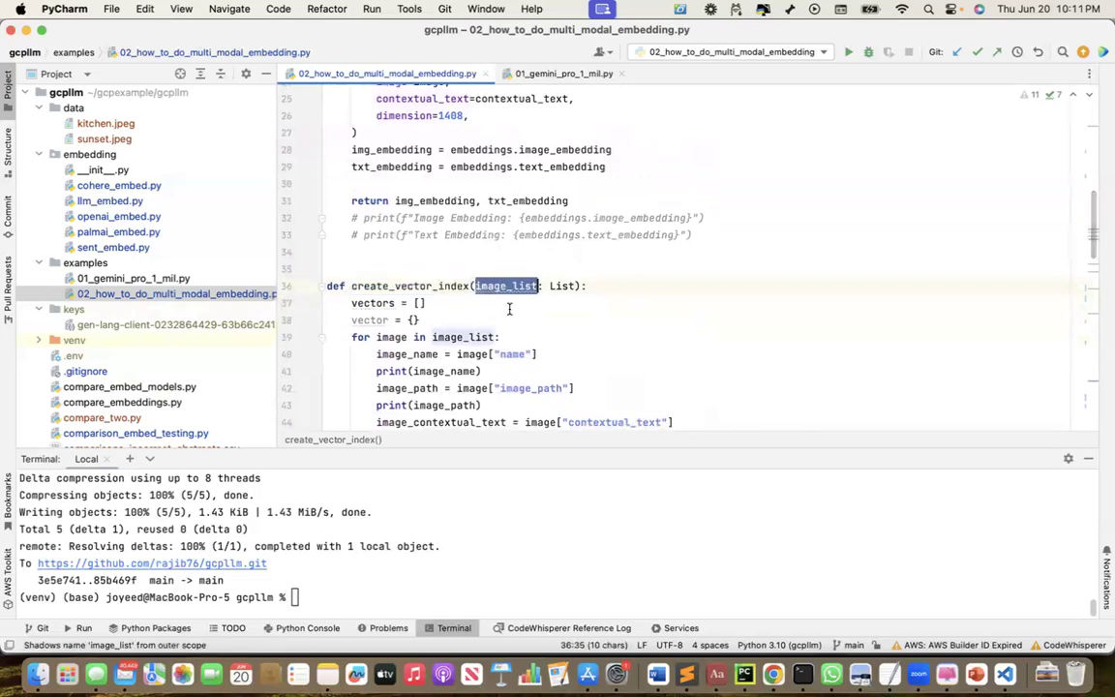
{"action": "scroll", "scroll_direction": "down", "scroll_amount": 3}
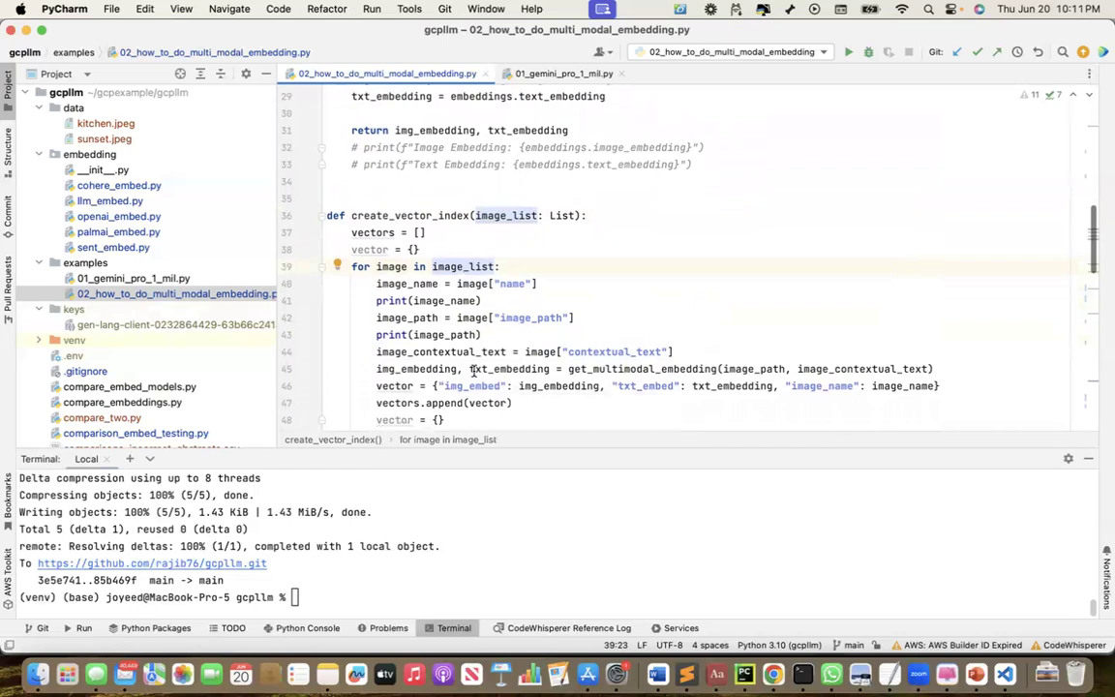
{"action": "mouse_move", "coordinate": [438, 369]}
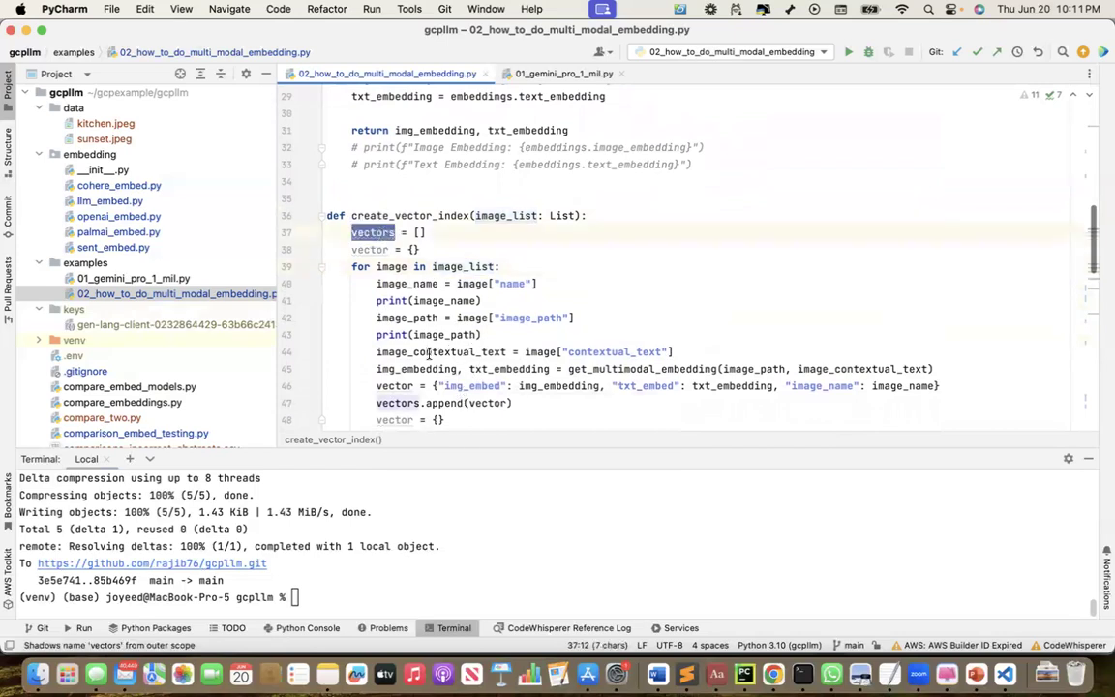
{"action": "double_click", "coordinate": [394, 386]}
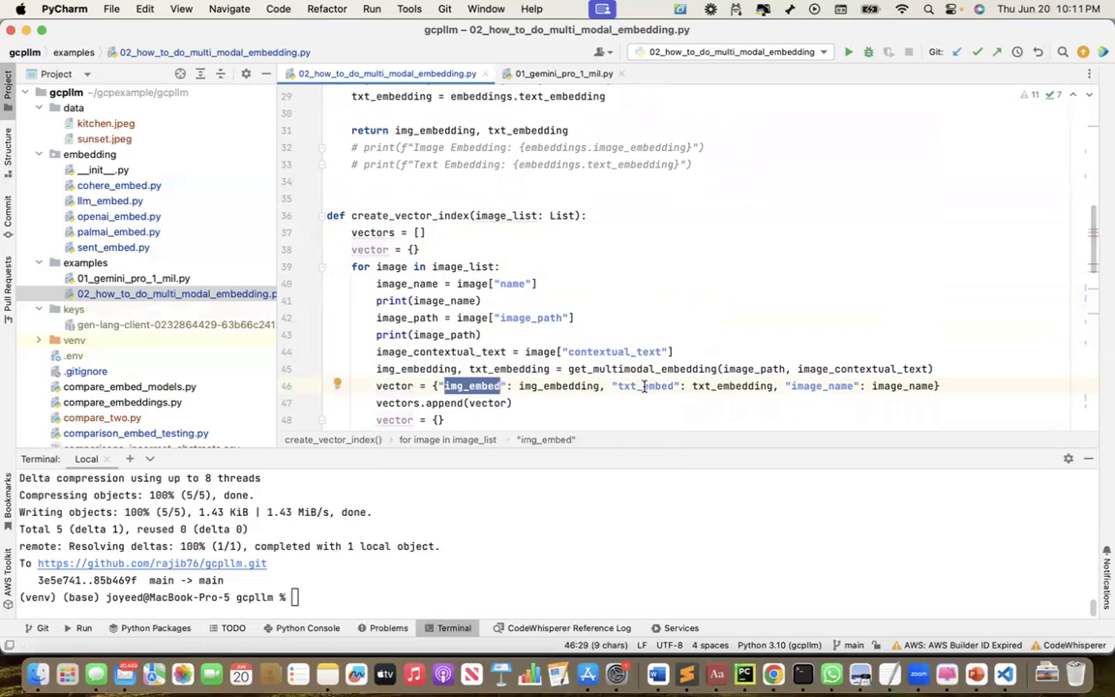
{"action": "double_click", "coordinate": [644, 386]}
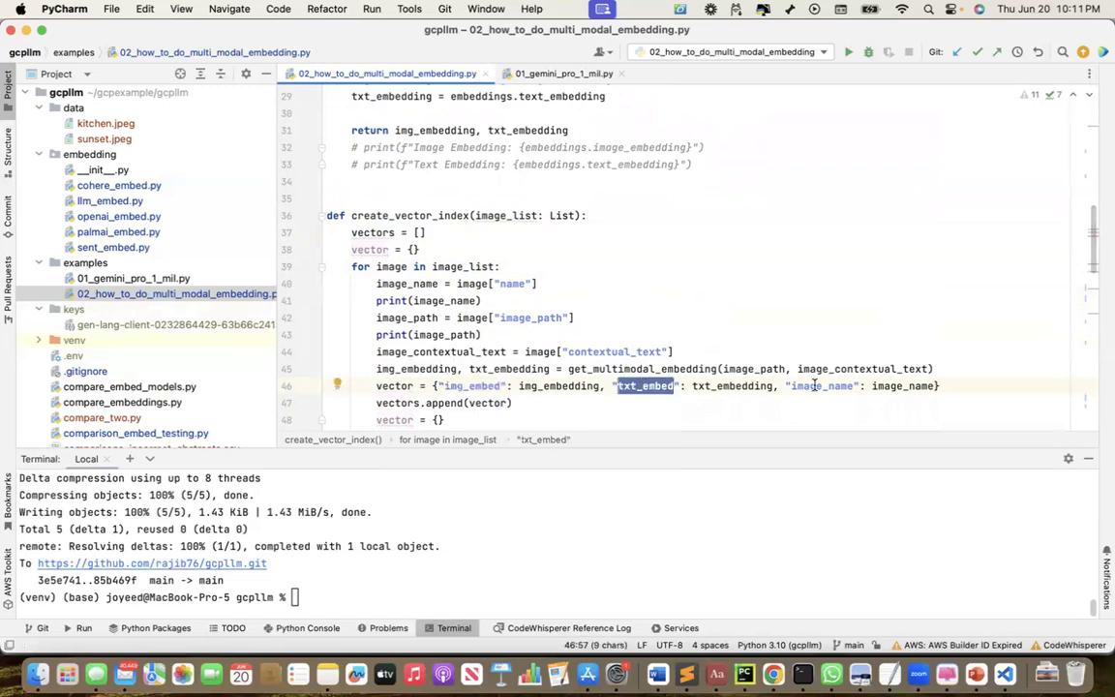
{"action": "double_click", "coordinate": [821, 386]}
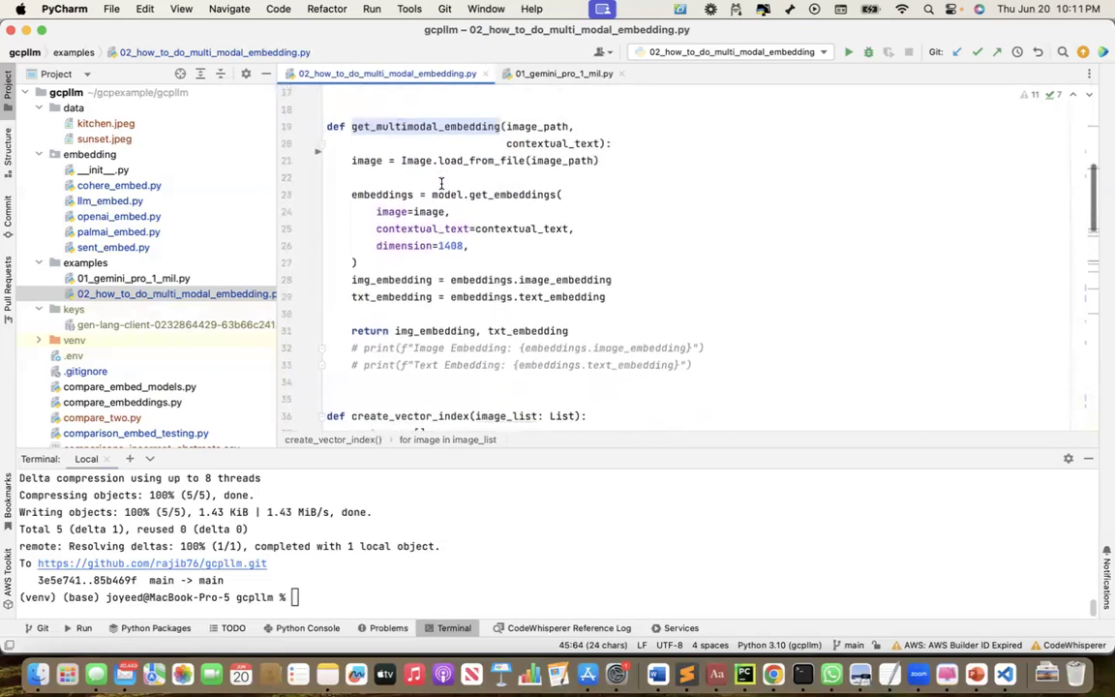
{"action": "scroll", "scroll_direction": "down", "scroll_amount": 3}
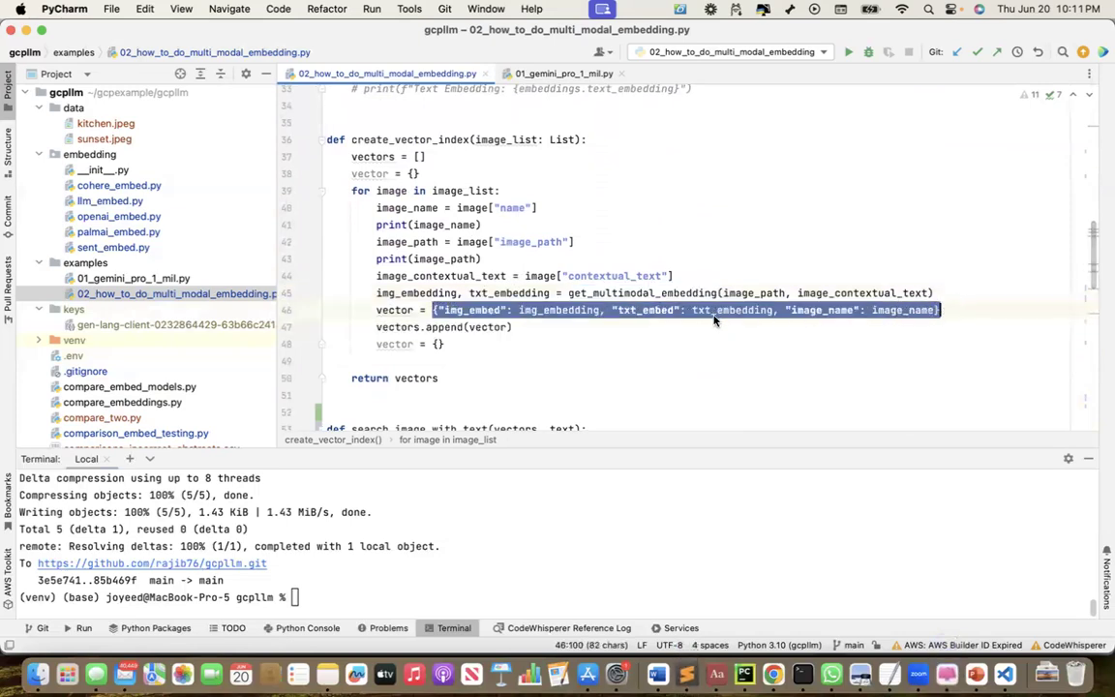
{"action": "mouse_move", "coordinate": [385, 233]}
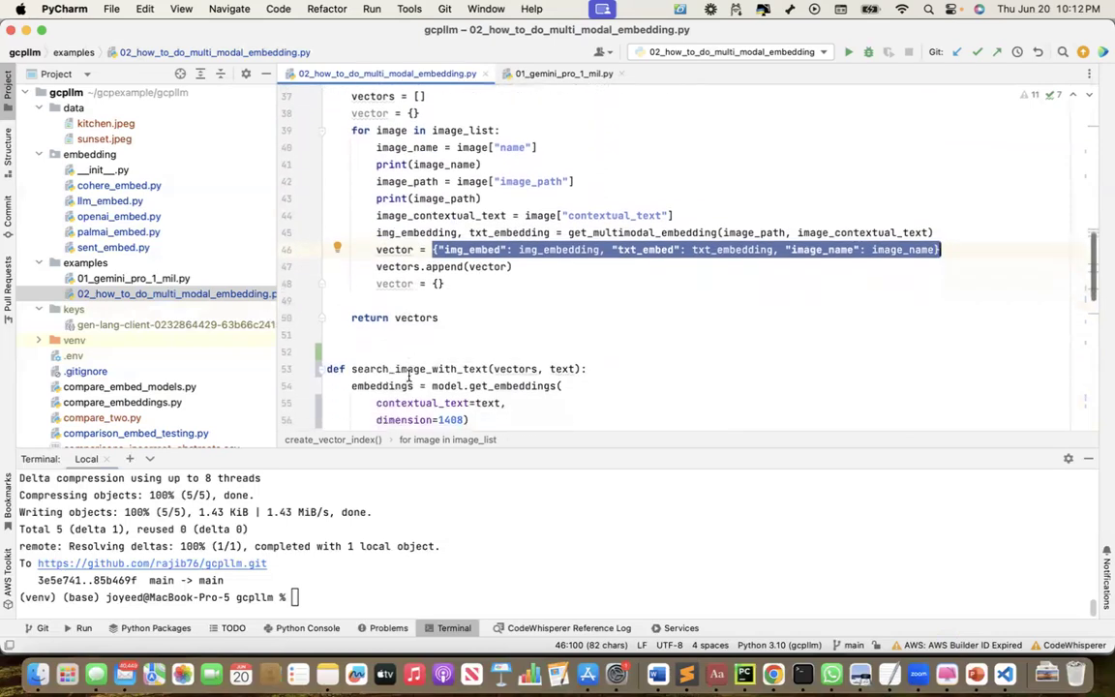
{"action": "scroll", "scroll_direction": "down", "scroll_amount": 3}
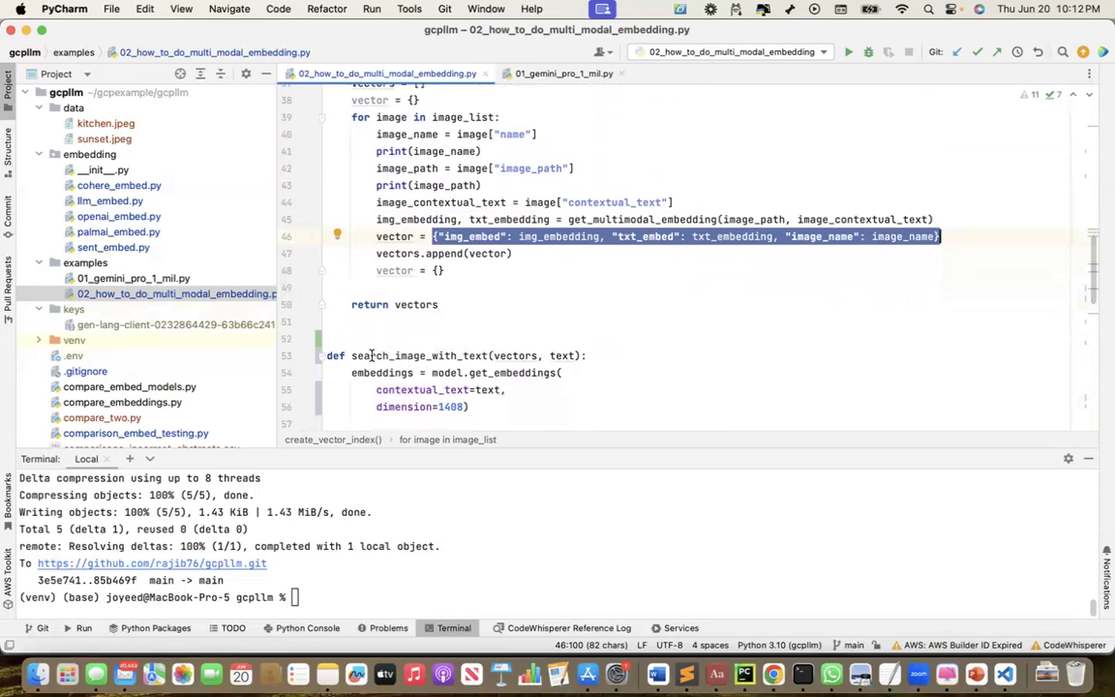
{"action": "double_click", "coordinate": [418, 355]}
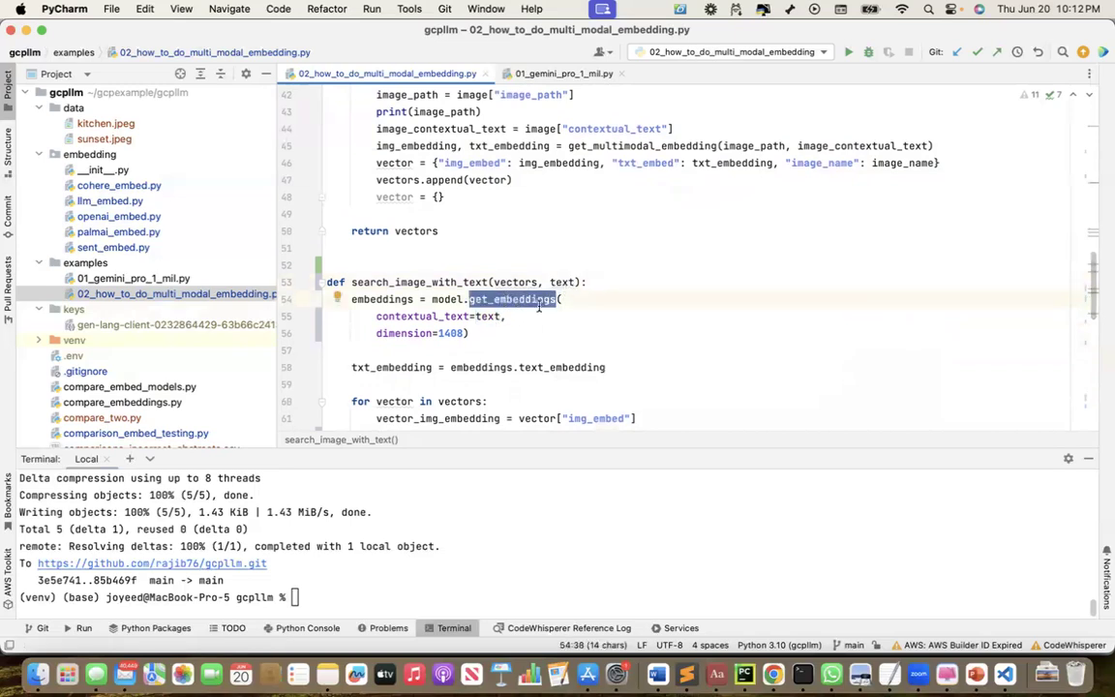
{"action": "mouse_move", "coordinate": [549, 319]}
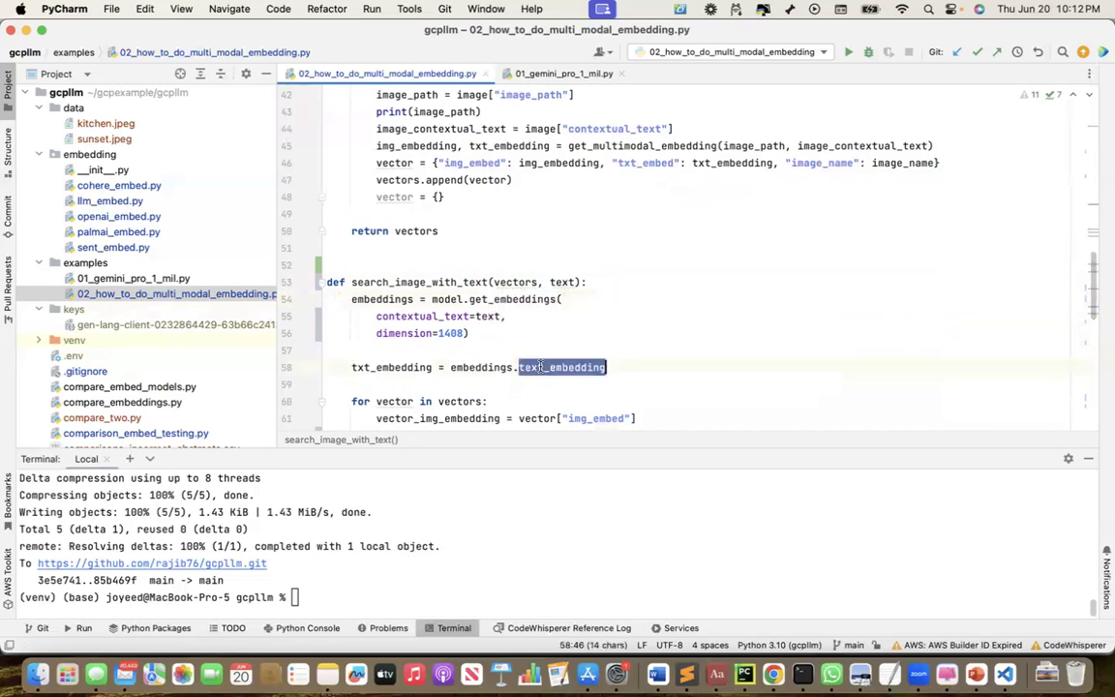
{"action": "scroll", "scroll_direction": "down", "scroll_amount": 3}
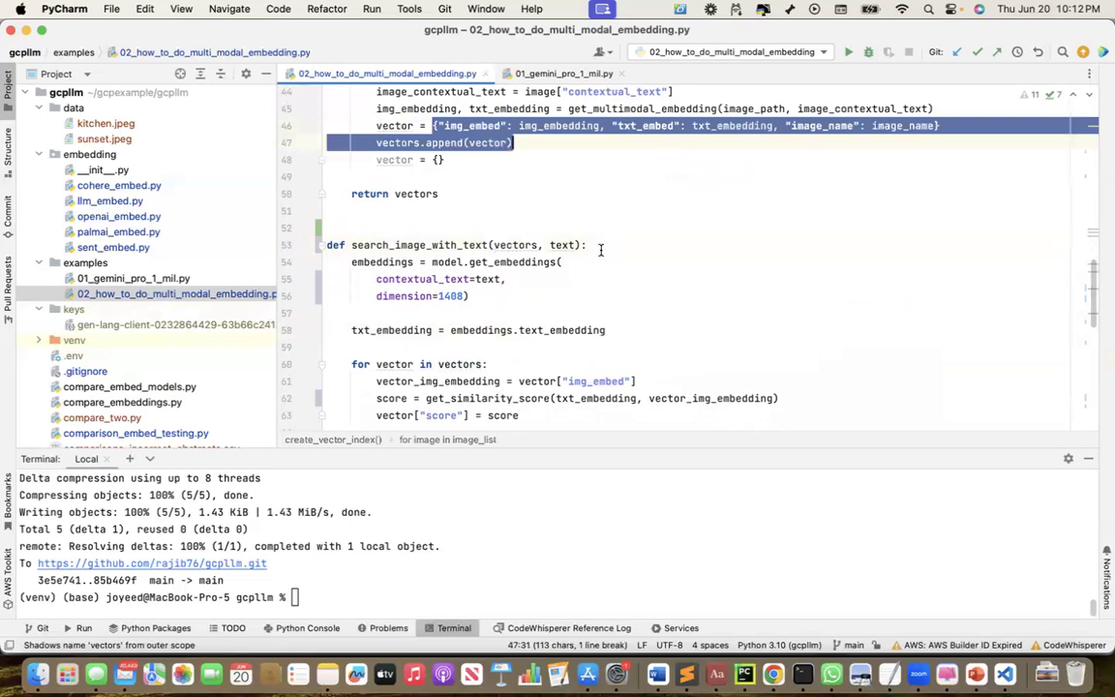
{"action": "left_click", "coordinate": [394, 363]}
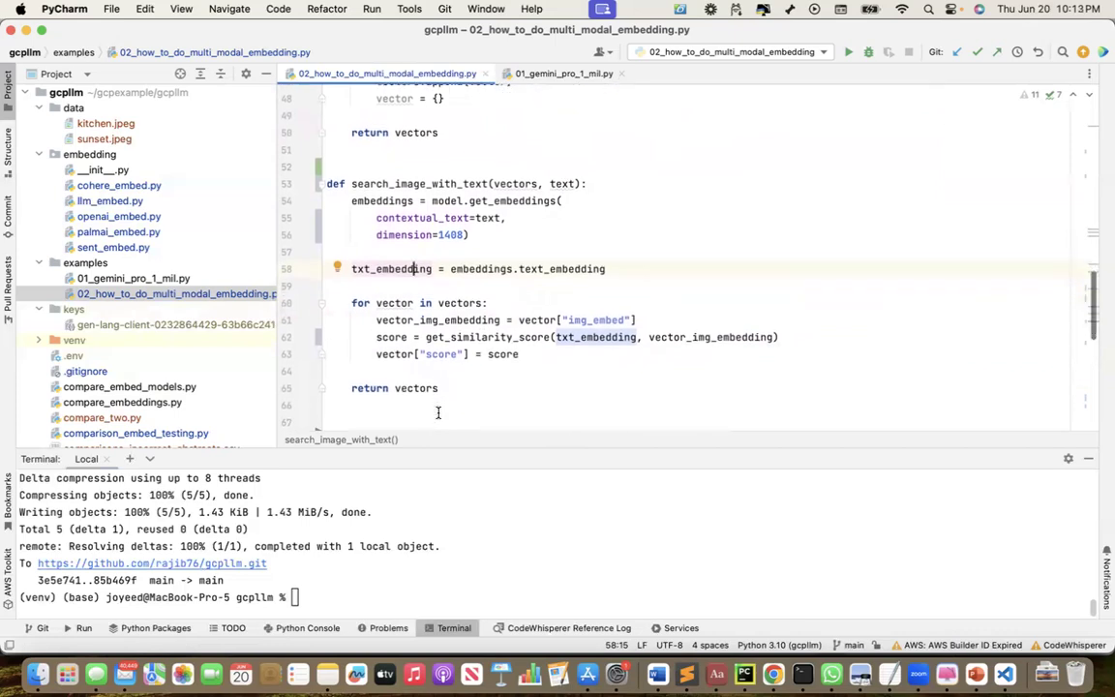
{"action": "scroll", "scroll_direction": "down", "scroll_amount": 3}
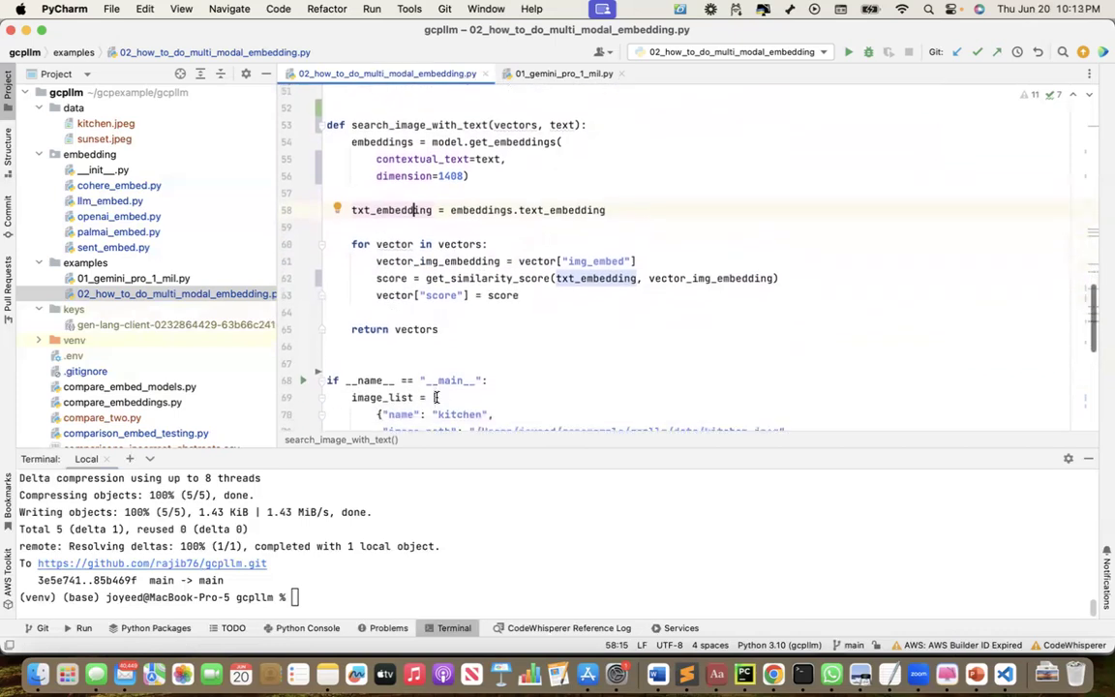
{"action": "scroll", "scroll_direction": "down", "scroll_amount": 3}
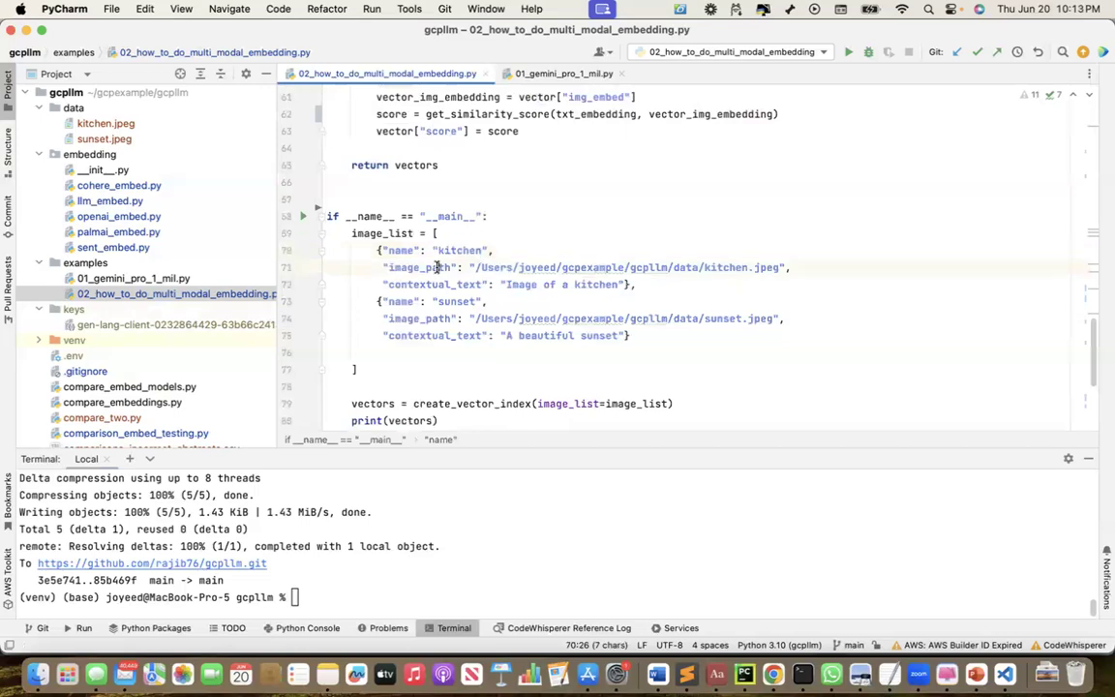
{"action": "double_click", "coordinate": [435, 283]}
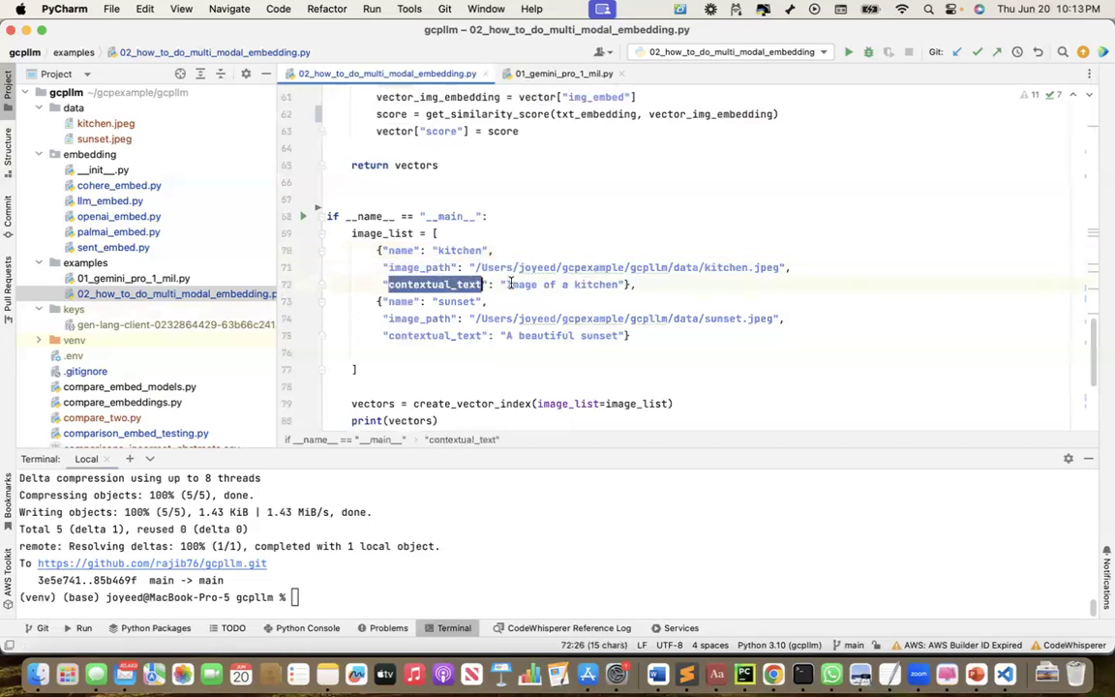
{"action": "double_click", "coordinate": [456, 301]}
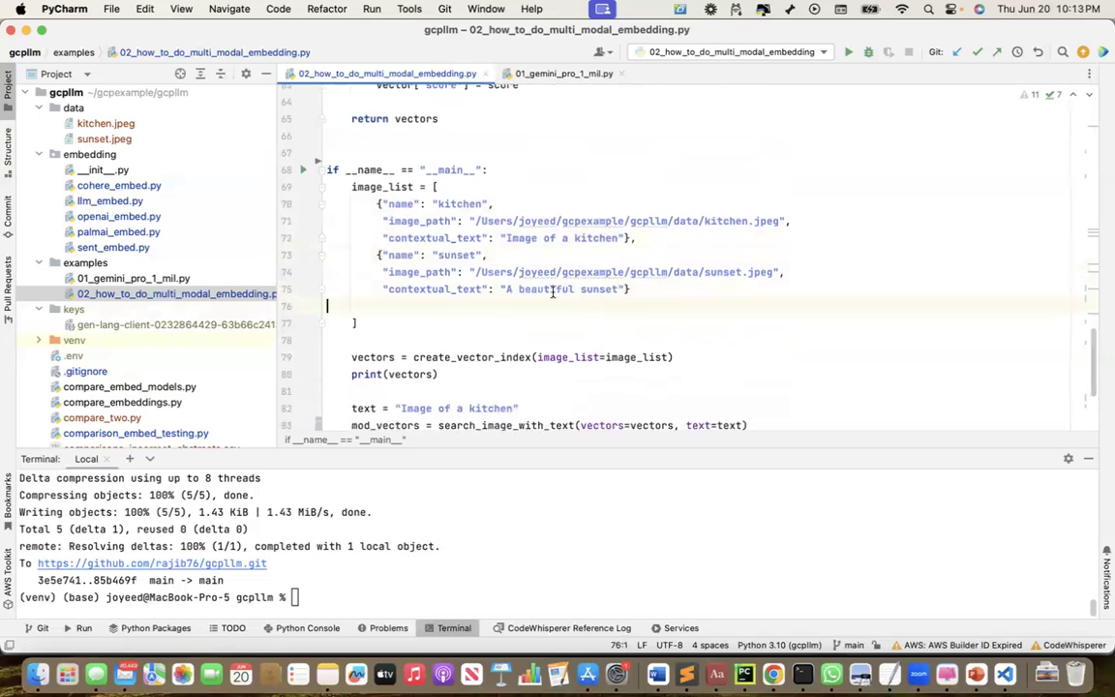
{"action": "scroll", "scroll_direction": "down", "scroll_amount": 3}
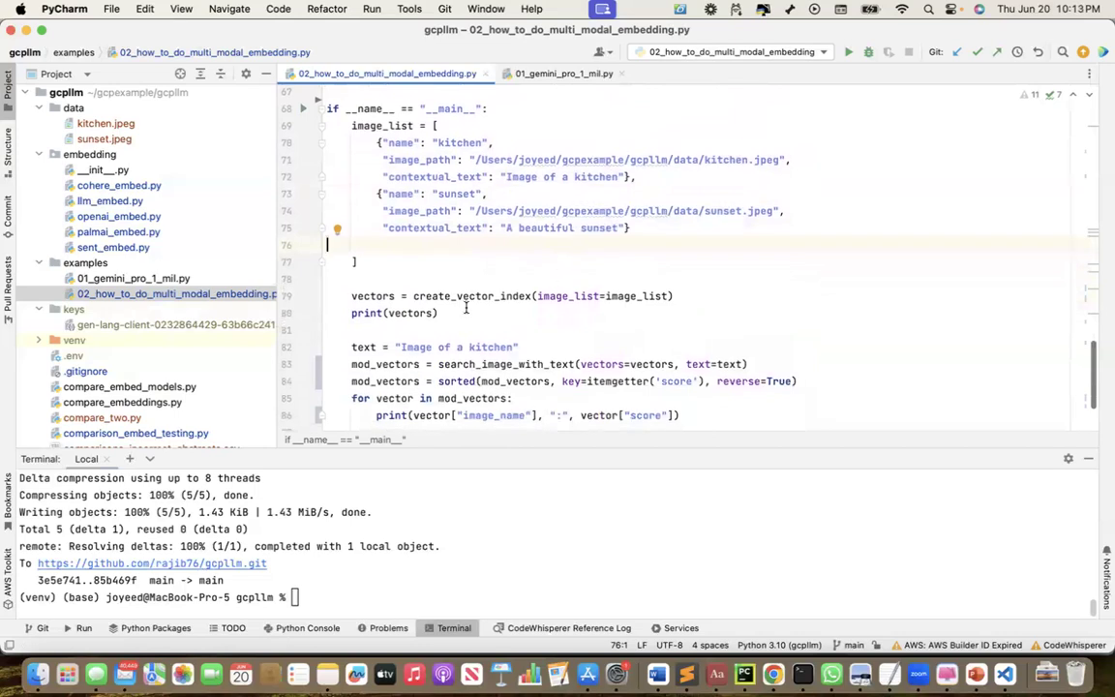
{"action": "double_click", "coordinate": [467, 296]}
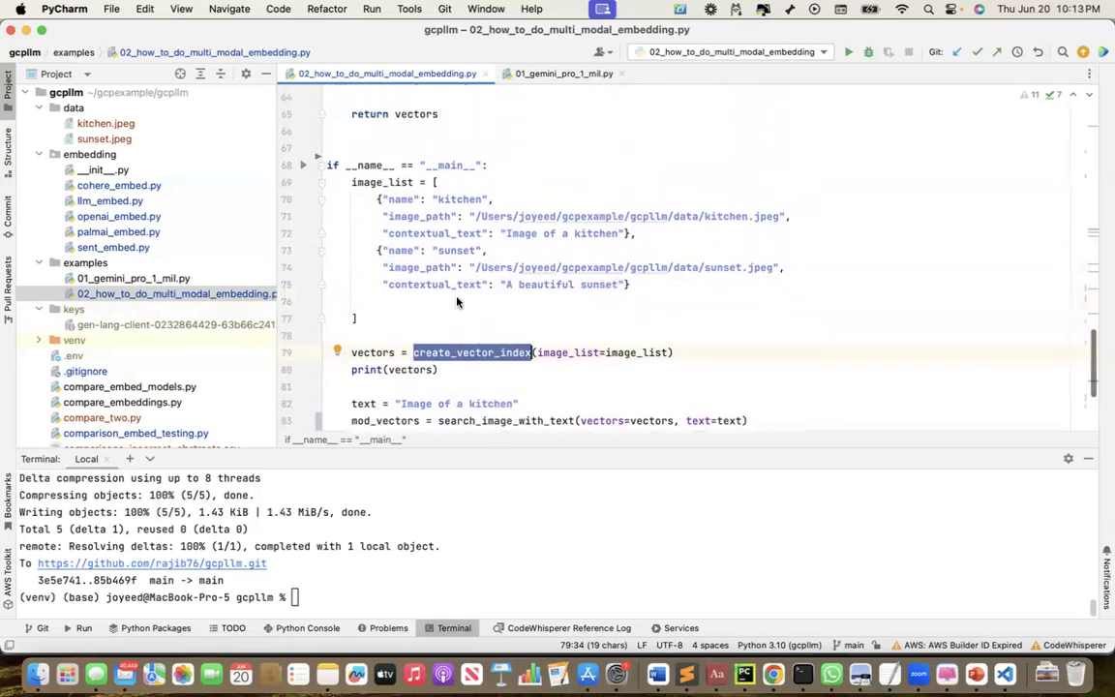
{"action": "left_click", "coordinate": [471, 352]}
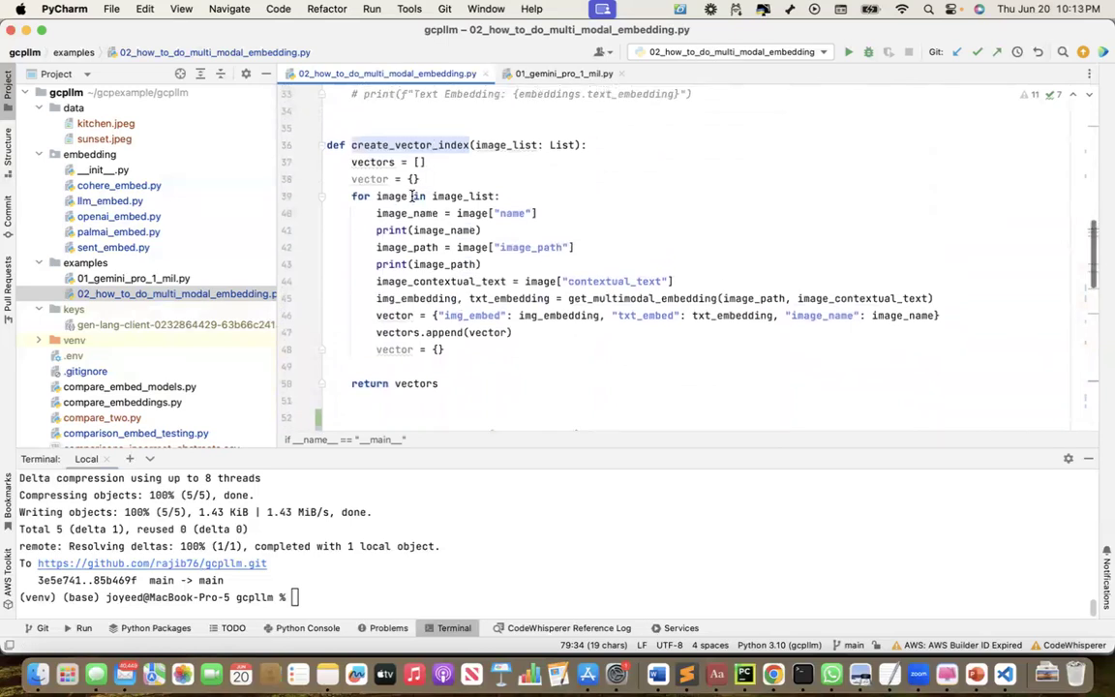
{"action": "mouse_move", "coordinate": [634, 303]}
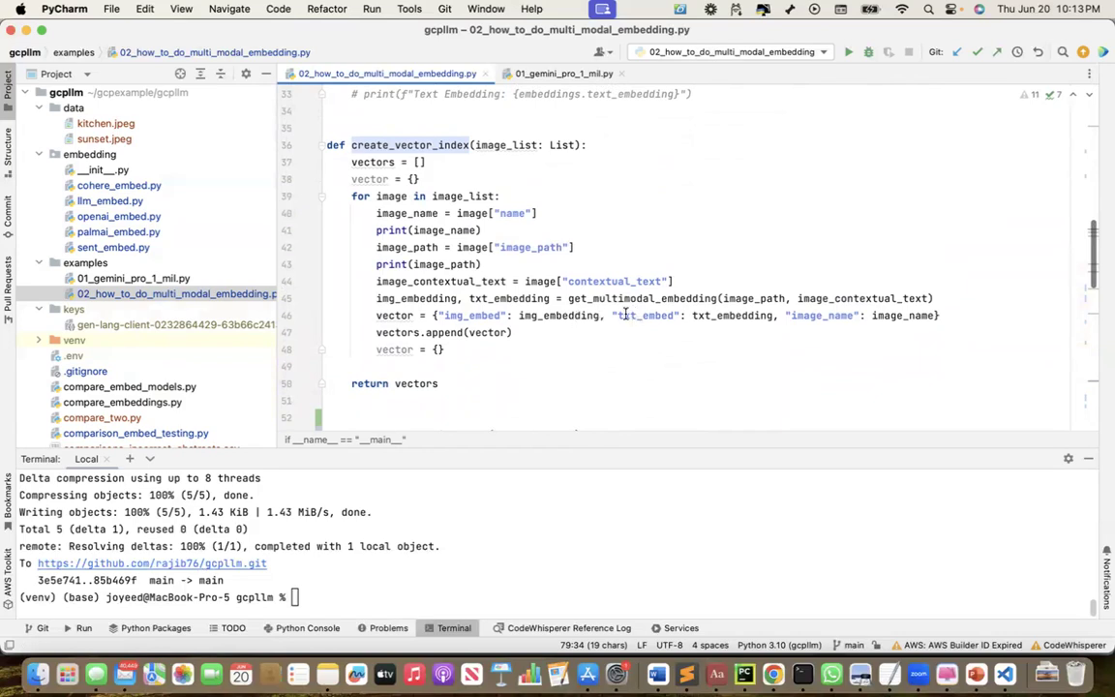
{"action": "scroll", "scroll_direction": "down", "scroll_amount": 3}
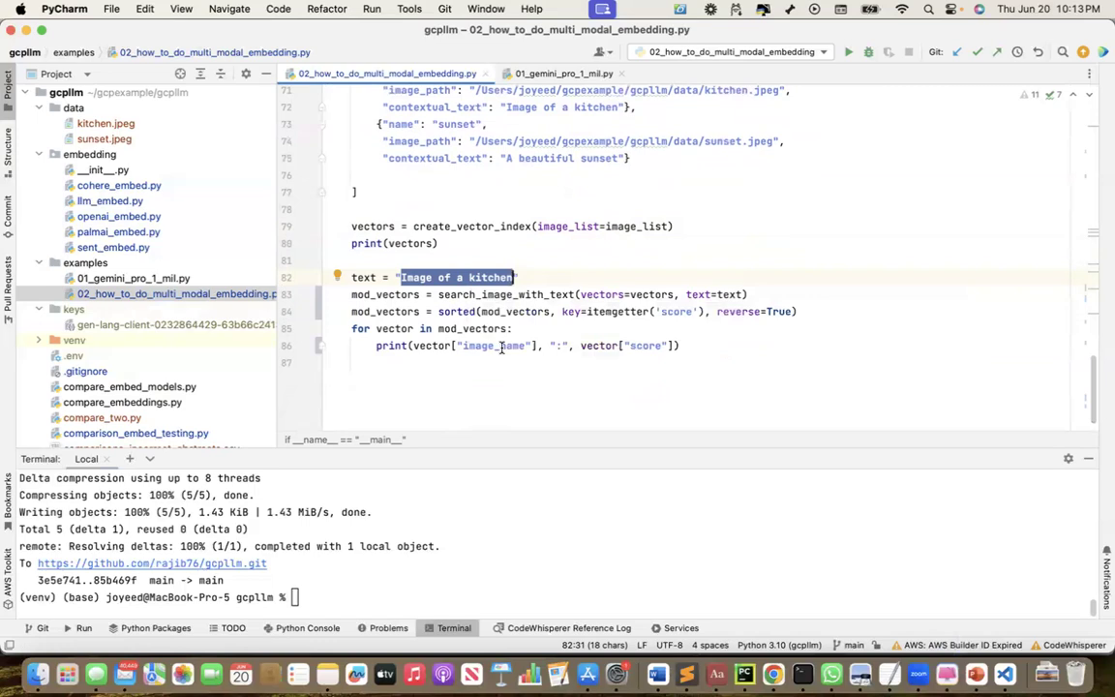
{"action": "mouse_move", "coordinate": [503, 310]}
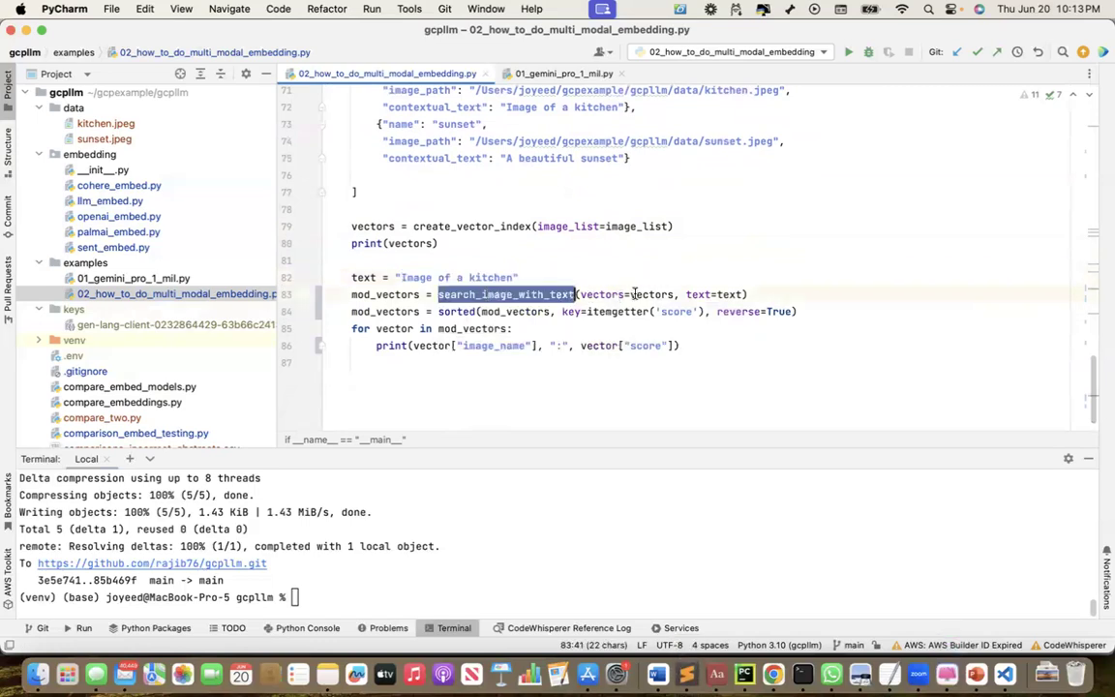
{"action": "left_click", "coordinate": [373, 225]}
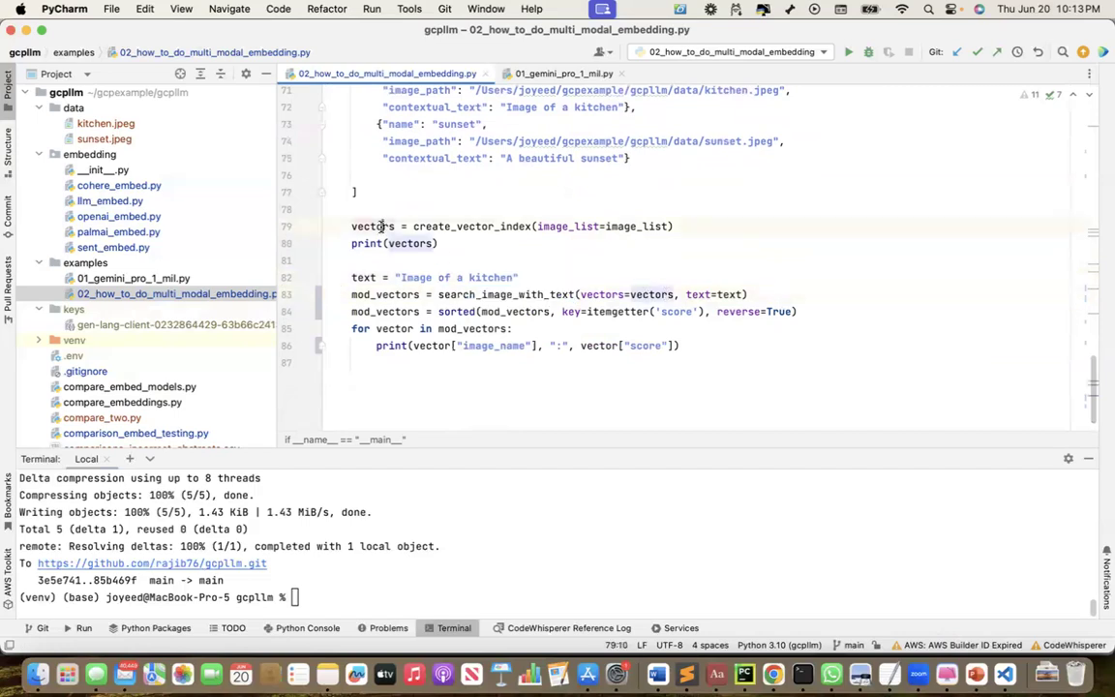
{"action": "left_click", "coordinate": [729, 294]}
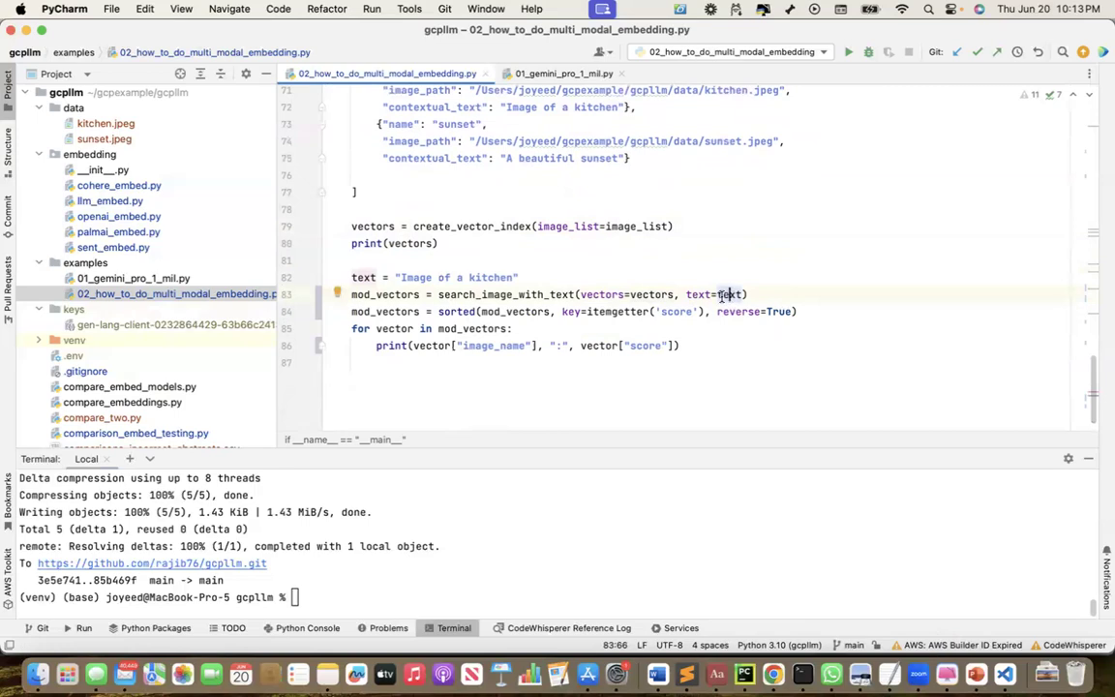
{"action": "double_click", "coordinate": [506, 294]}
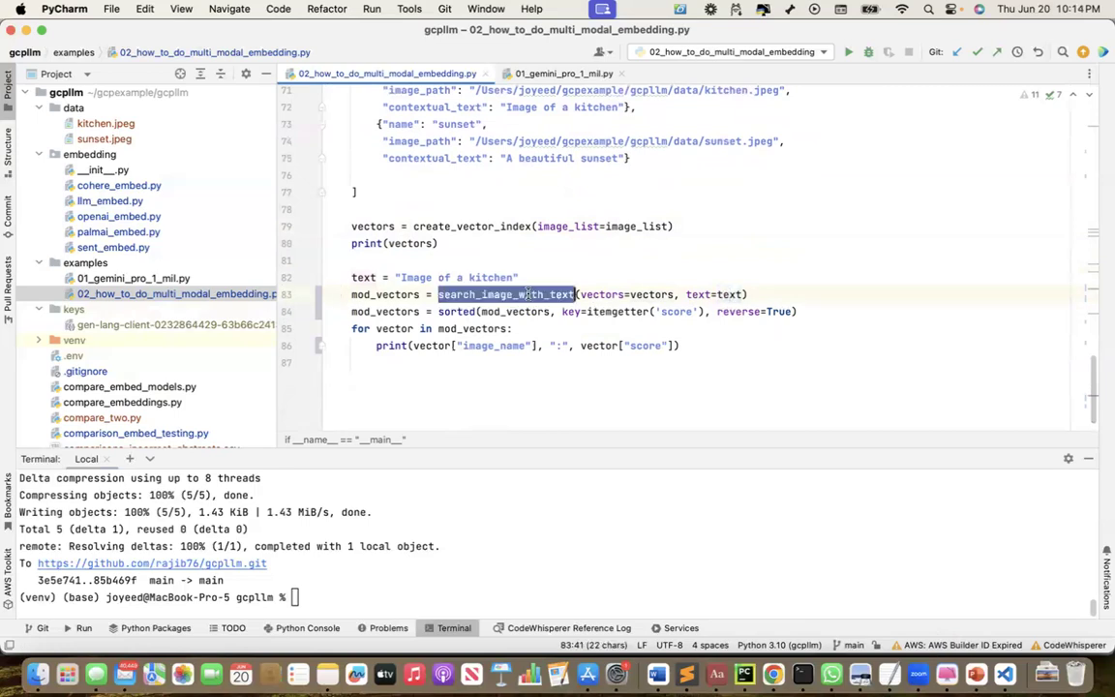
{"action": "left_click", "coordinate": [729, 295]}
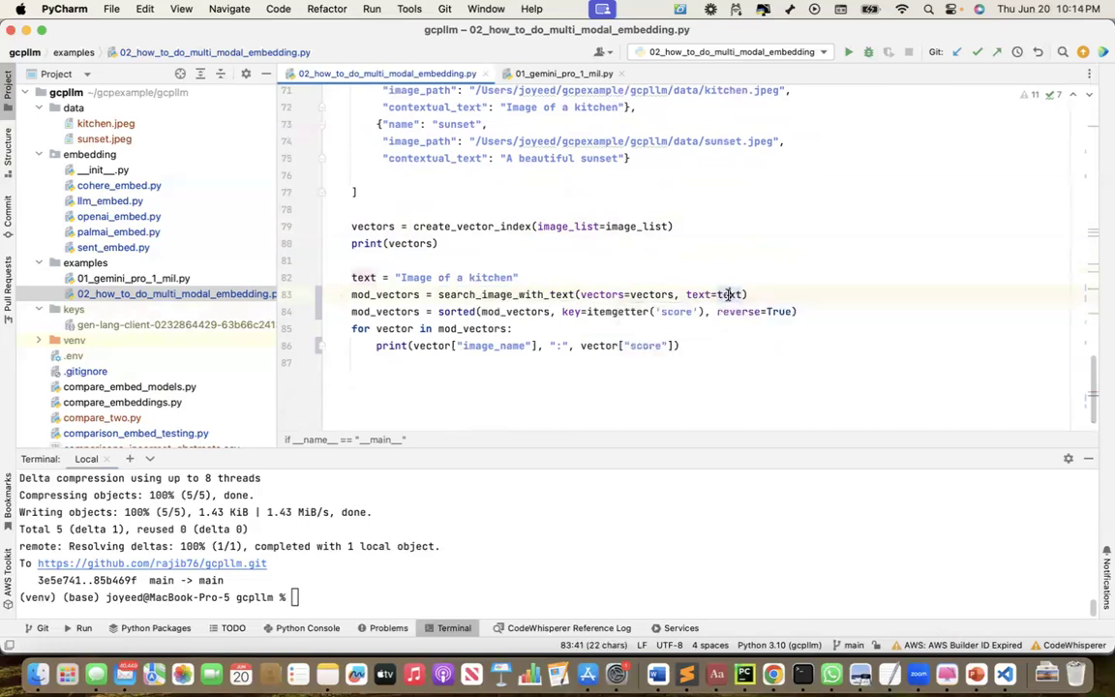
{"action": "double_click", "coordinate": [729, 294]}
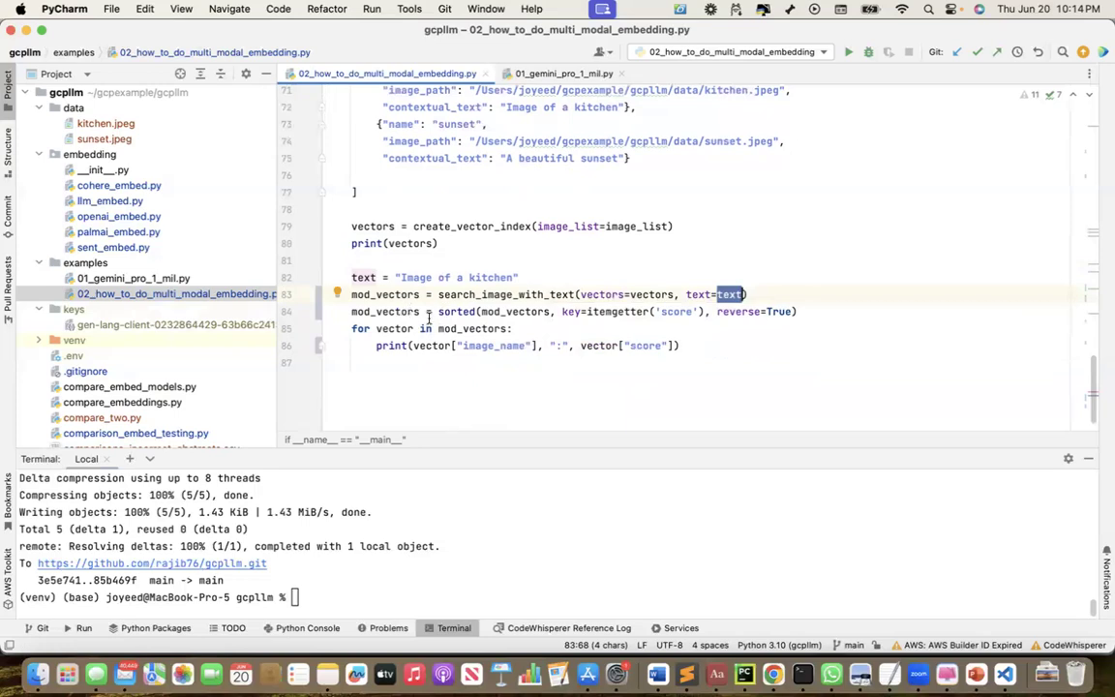
{"action": "mouse_move", "coordinate": [467, 311]}
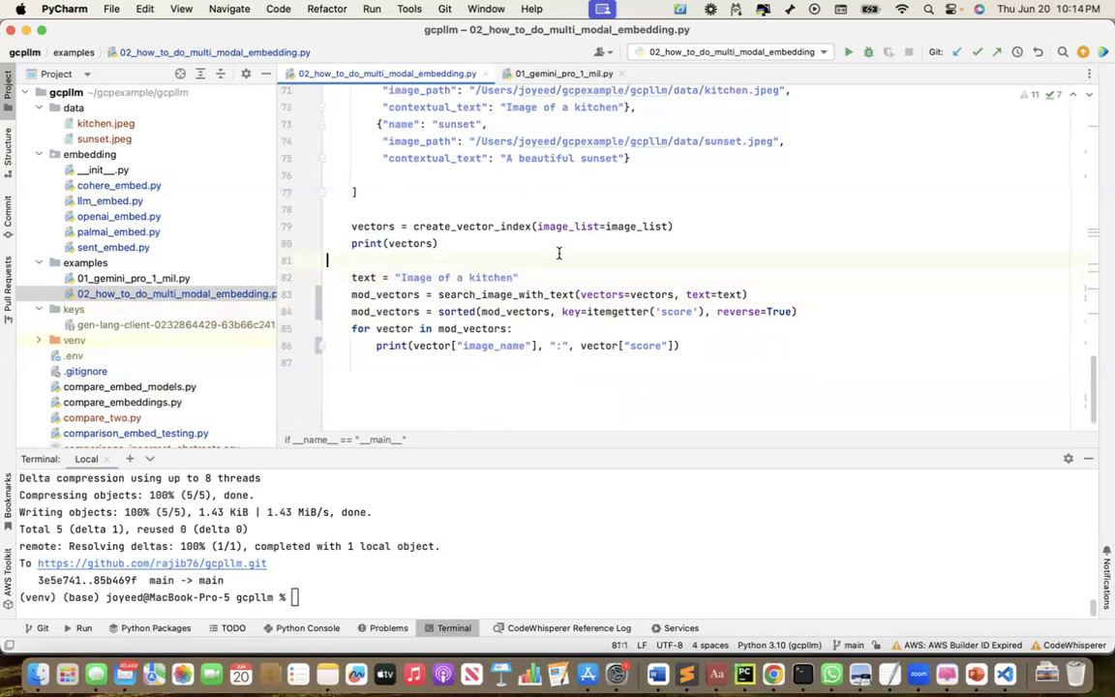
Run 02_how_to_do_multi_modal_embedding, scoring kitchen about 0.093 and sunset about 0.023
{"action": "right_click", "coordinate": [558, 254]}
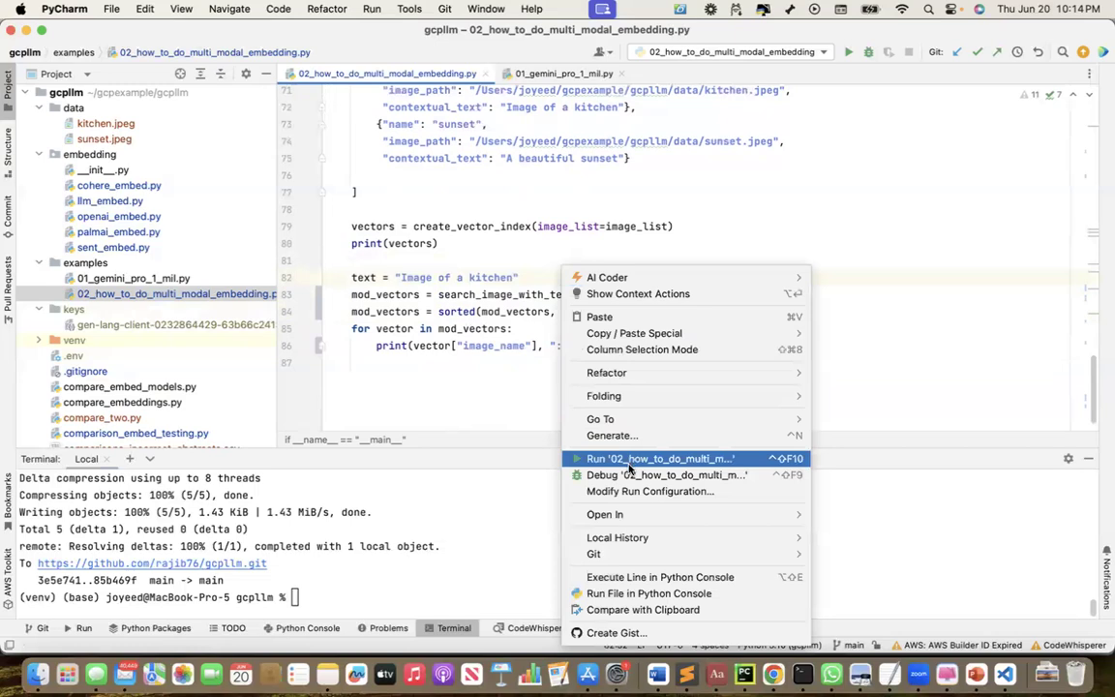
{"action": "left_click", "coordinate": [659, 457]}
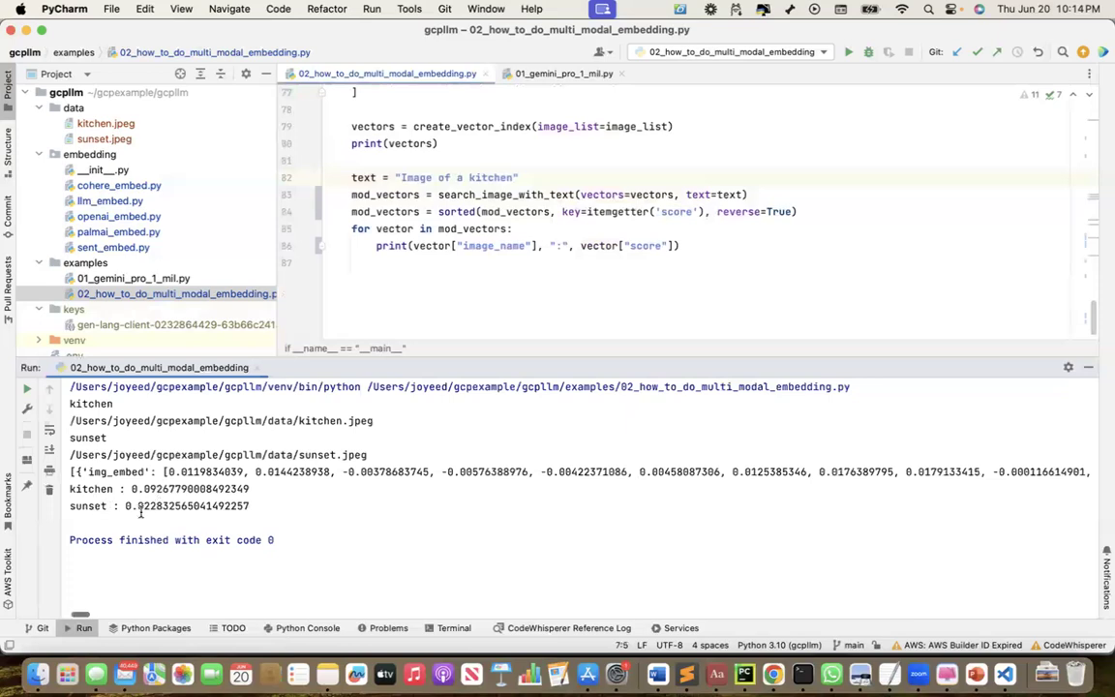
Change the query to 'Image of a sunset', rerun, and highlight the multimodalembedding model name
{"action": "double_click", "coordinate": [493, 178]}
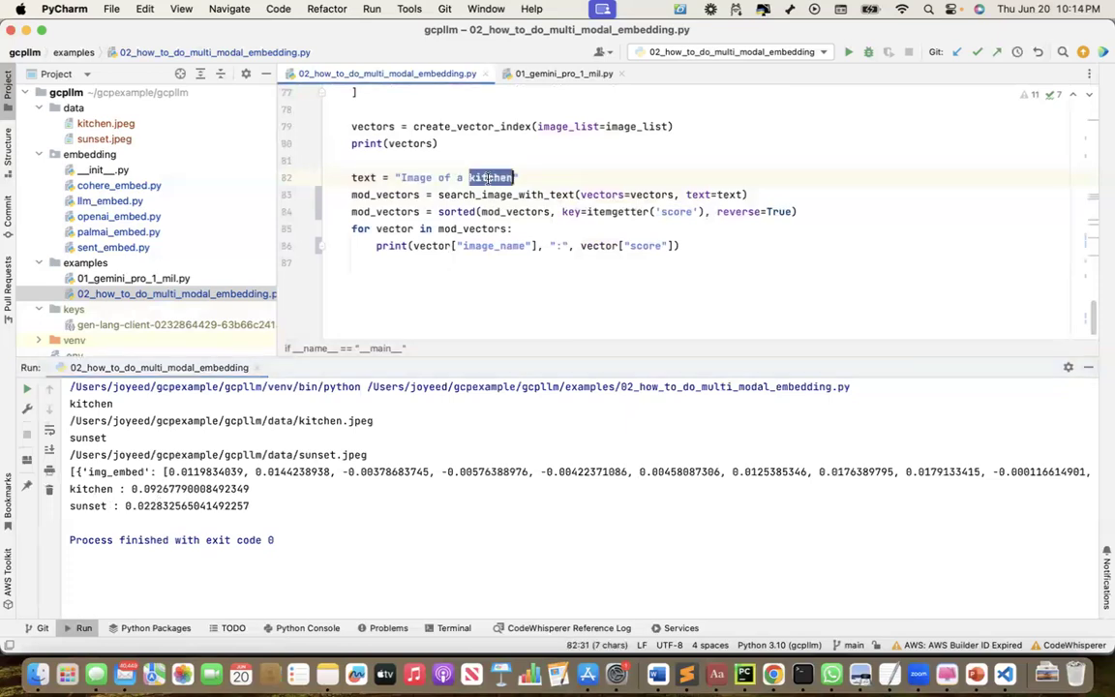
{"action": "type", "text": "sunset"}
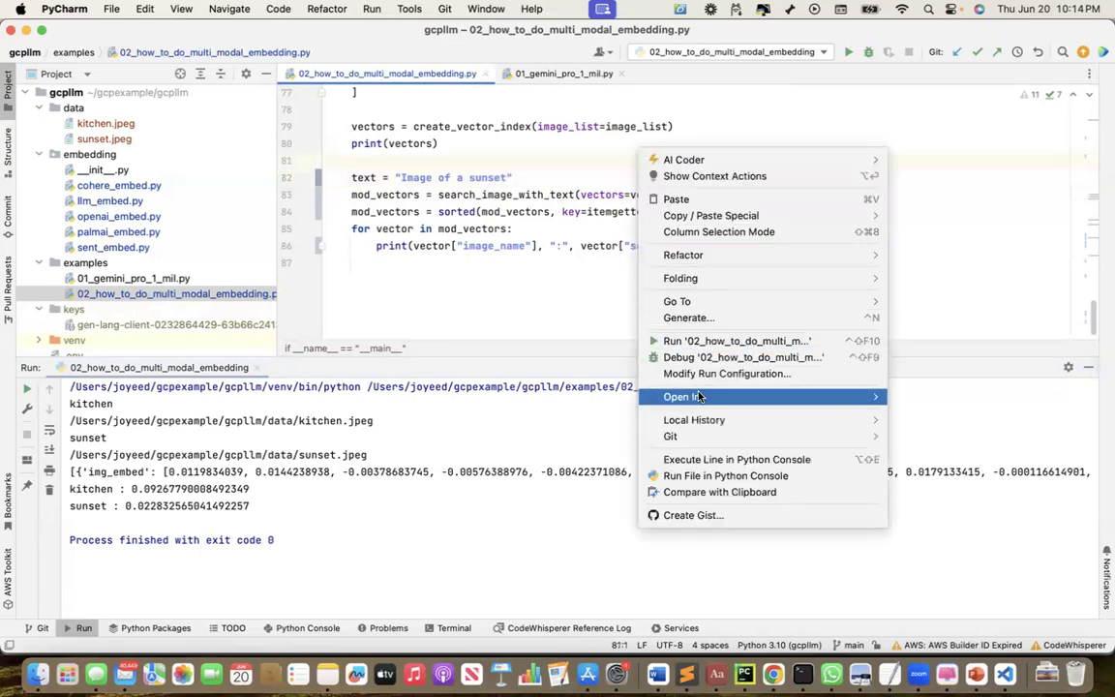
{"action": "left_click", "coordinate": [736, 341]}
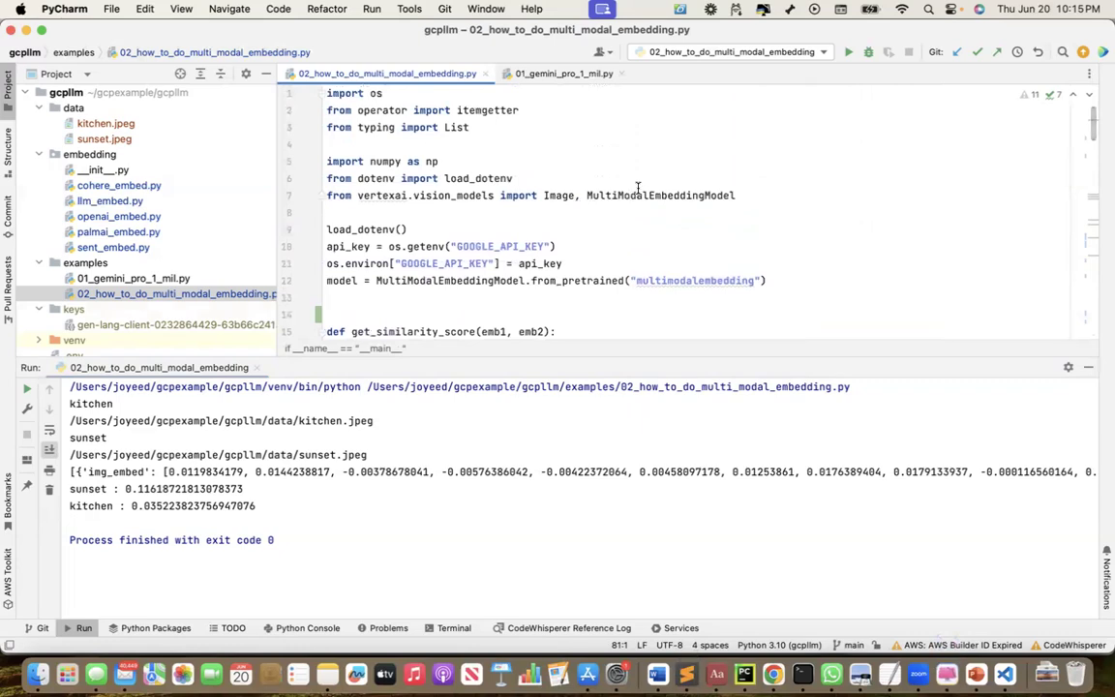
{"action": "double_click", "coordinate": [694, 280]}
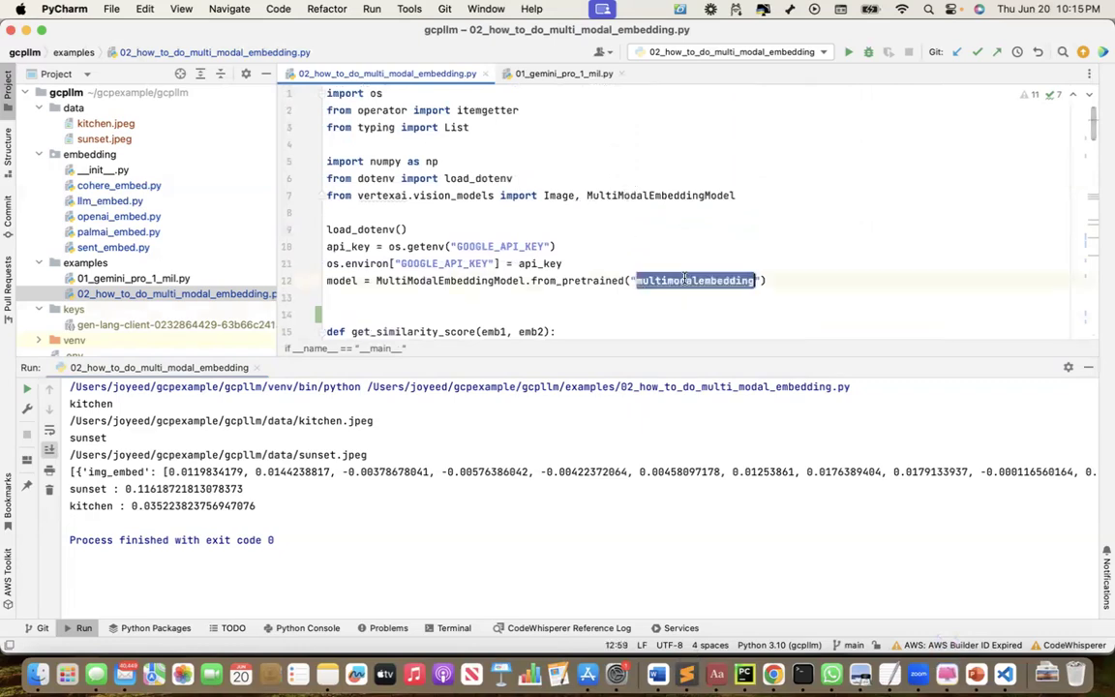